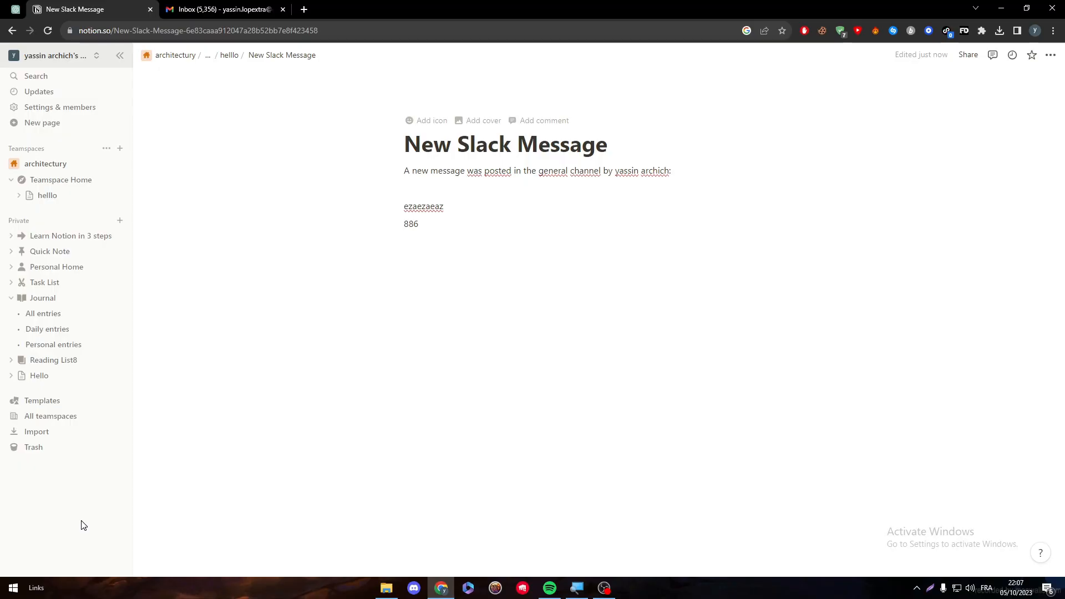
mouse_move(73, 490)
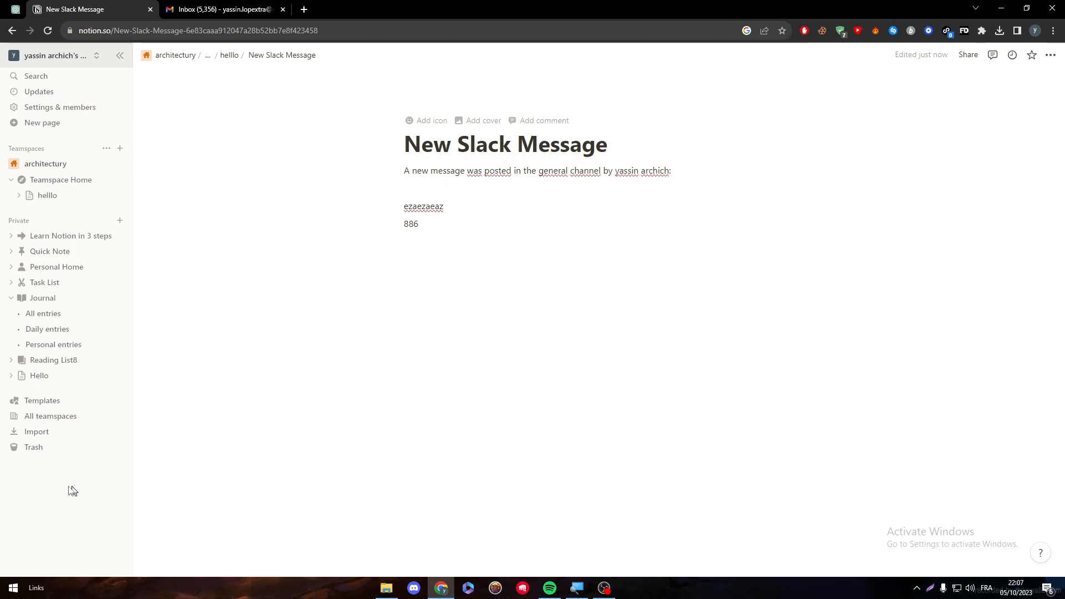
mouse_move(10, 472)
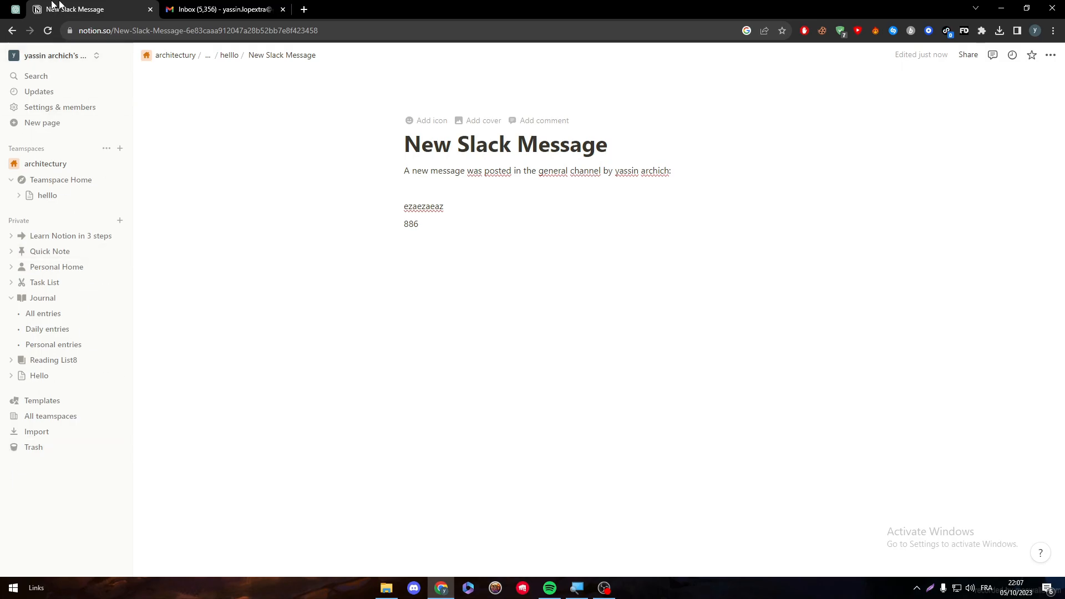
mouse_move(122, 46)
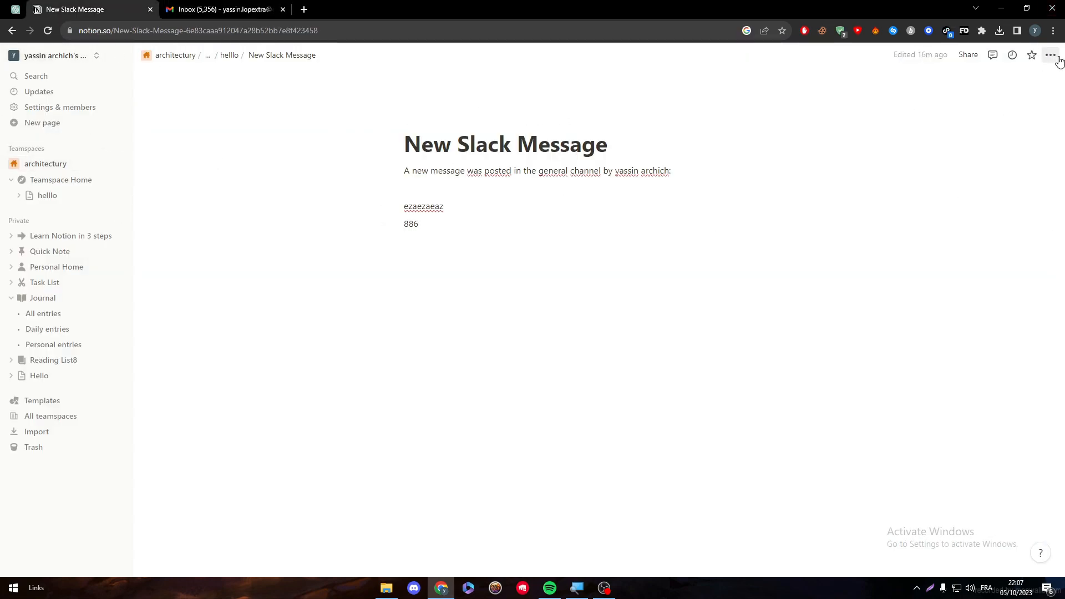
Browse the current page's options menu and its Add connections list of apps, then close it.
left_click(1049, 55)
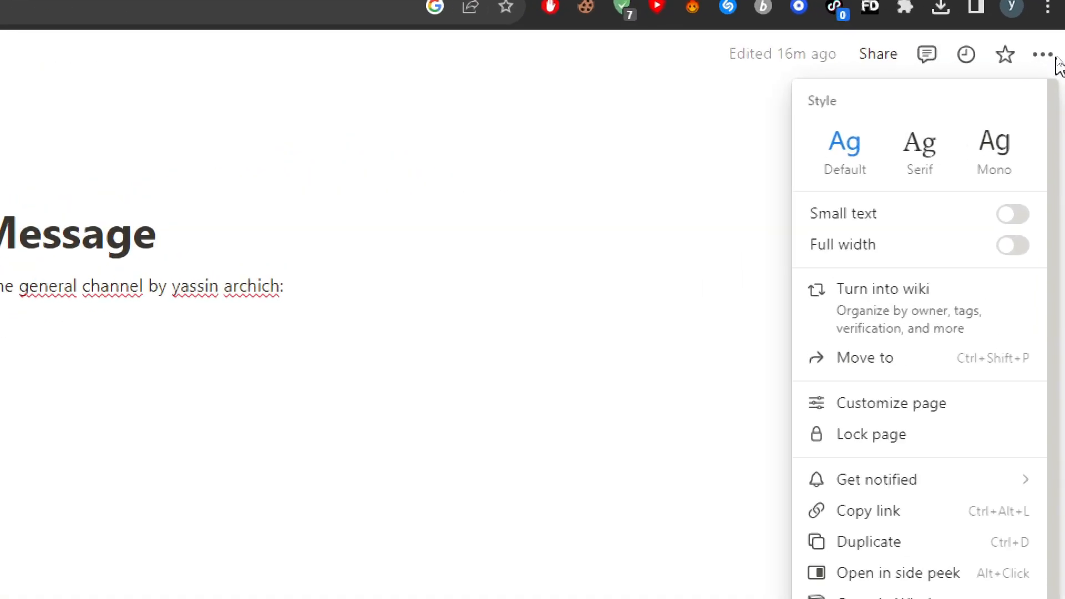
left_click(992, 150)
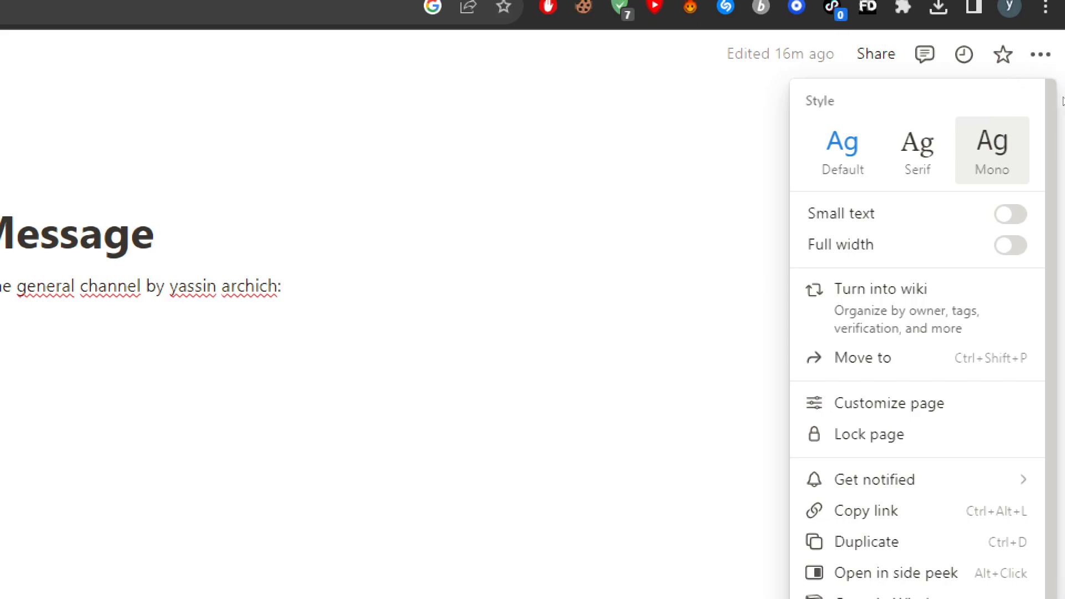
scroll("down", 3)
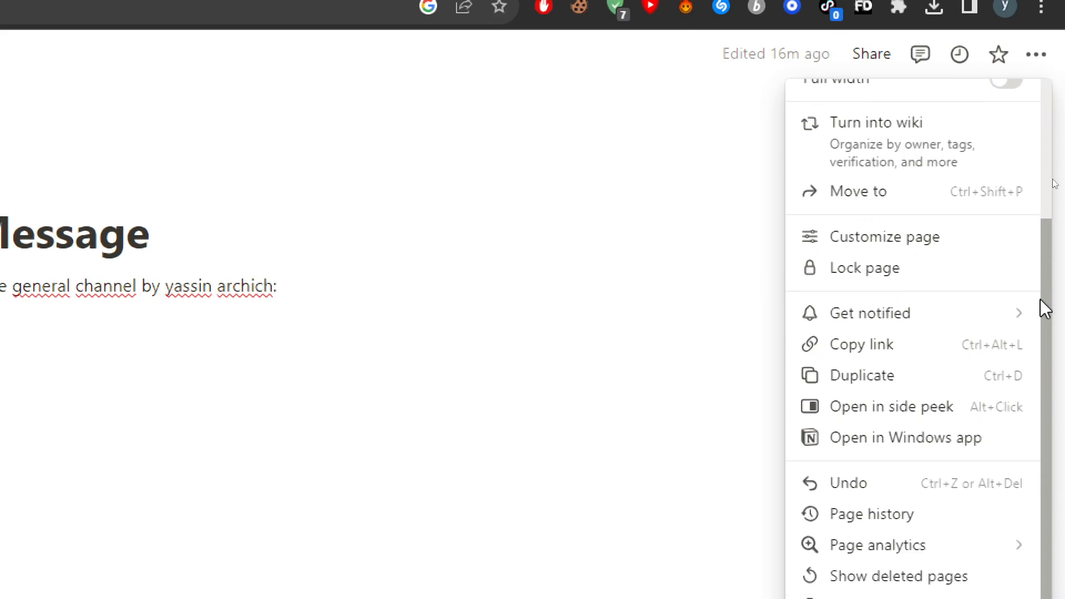
scroll("down", 3)
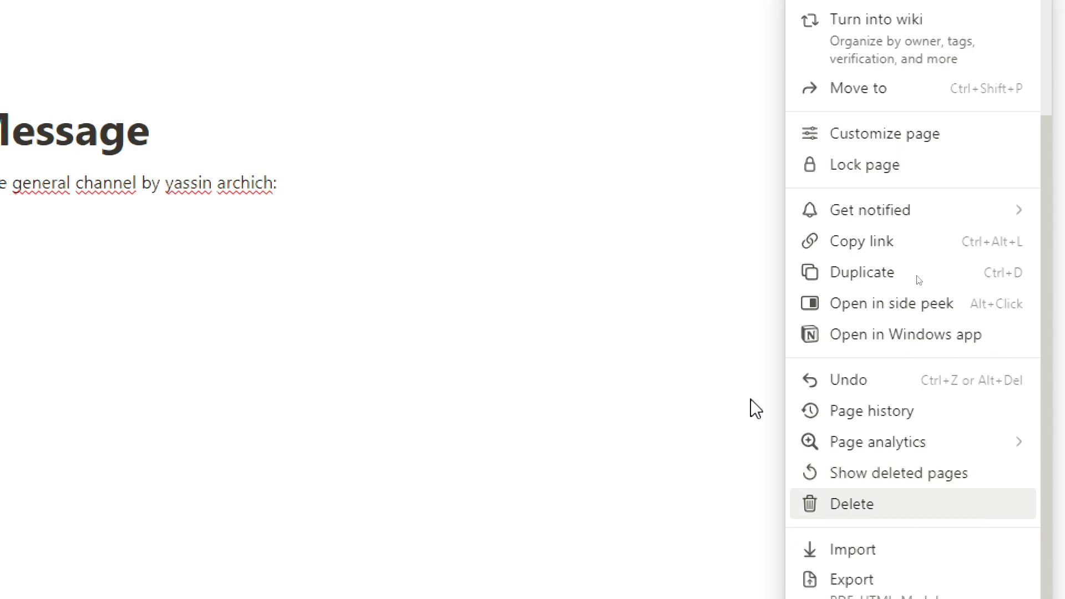
scroll("down", 3)
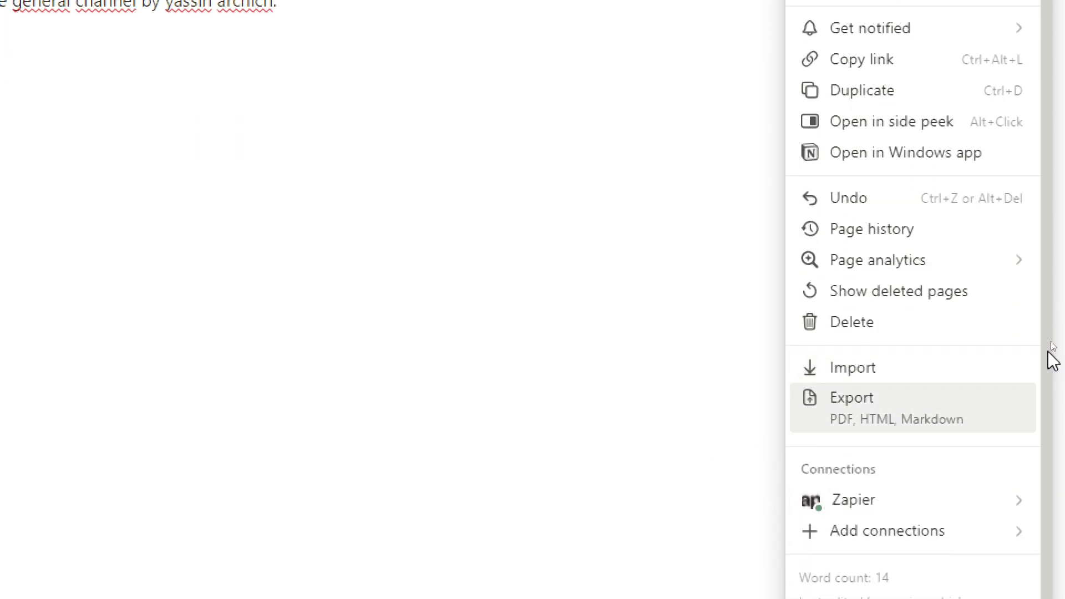
left_click(887, 530)
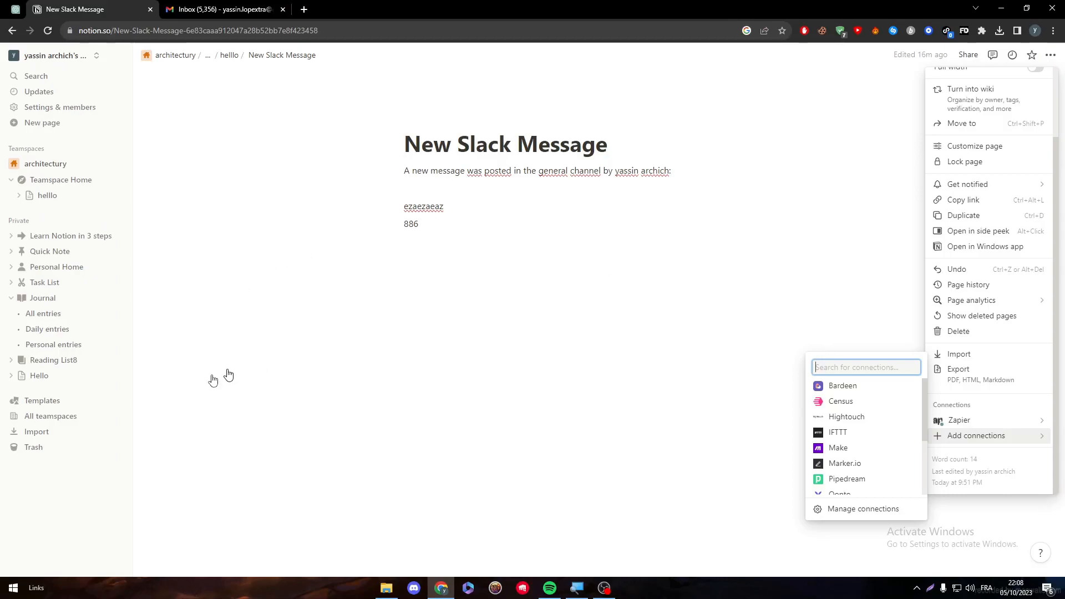
left_click(213, 379)
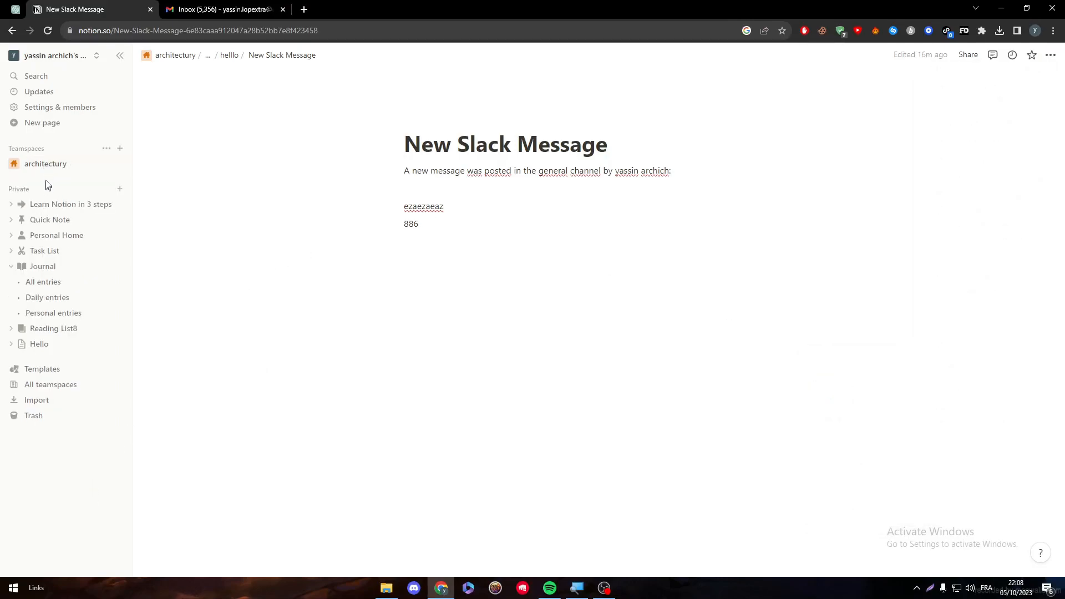
Go to Teamspace Home from the sidebar and bring up its page options menu.
left_click(45, 164)
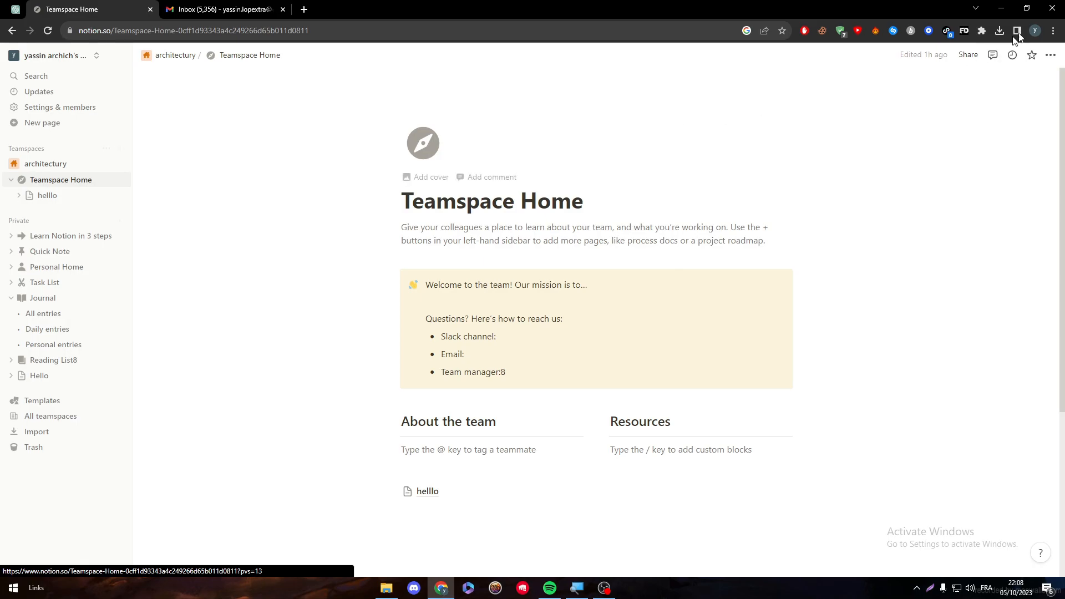
left_click(1049, 55)
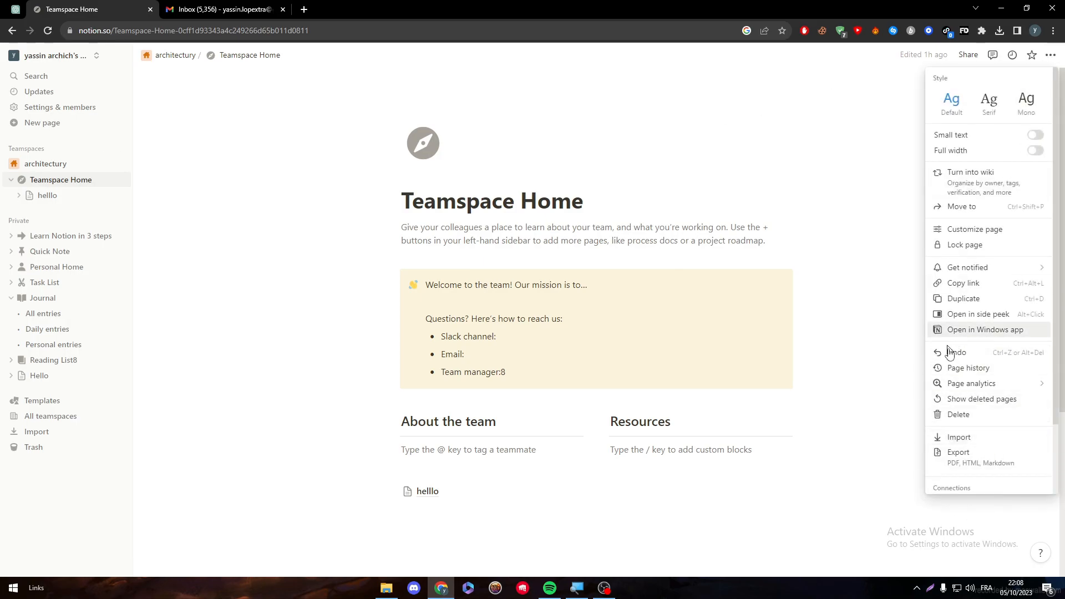
Go to the Journal database from the sidebar.
left_click(42, 297)
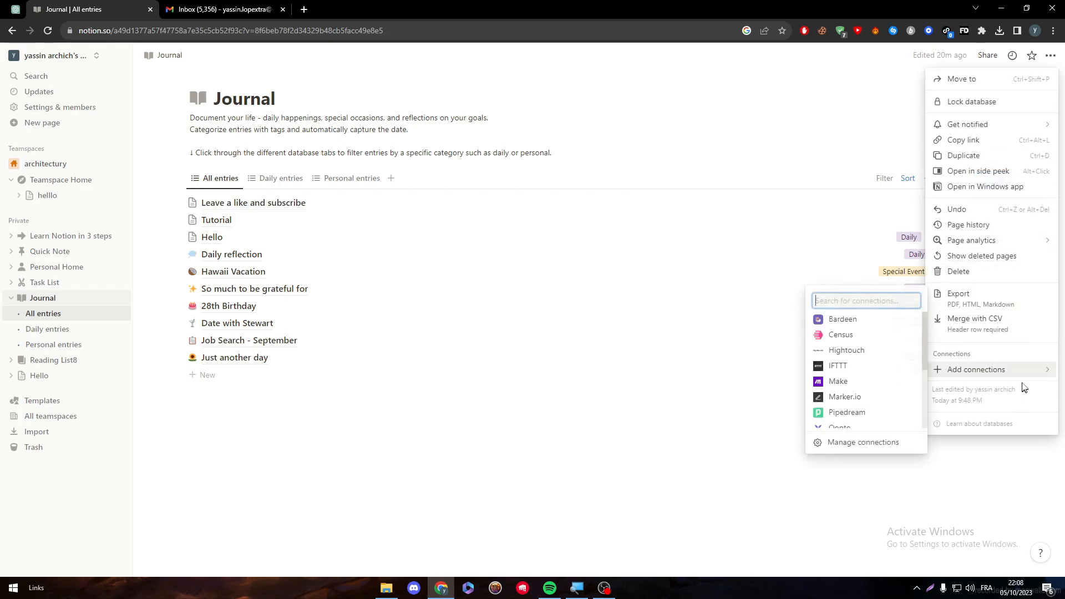
mouse_move(1007, 390)
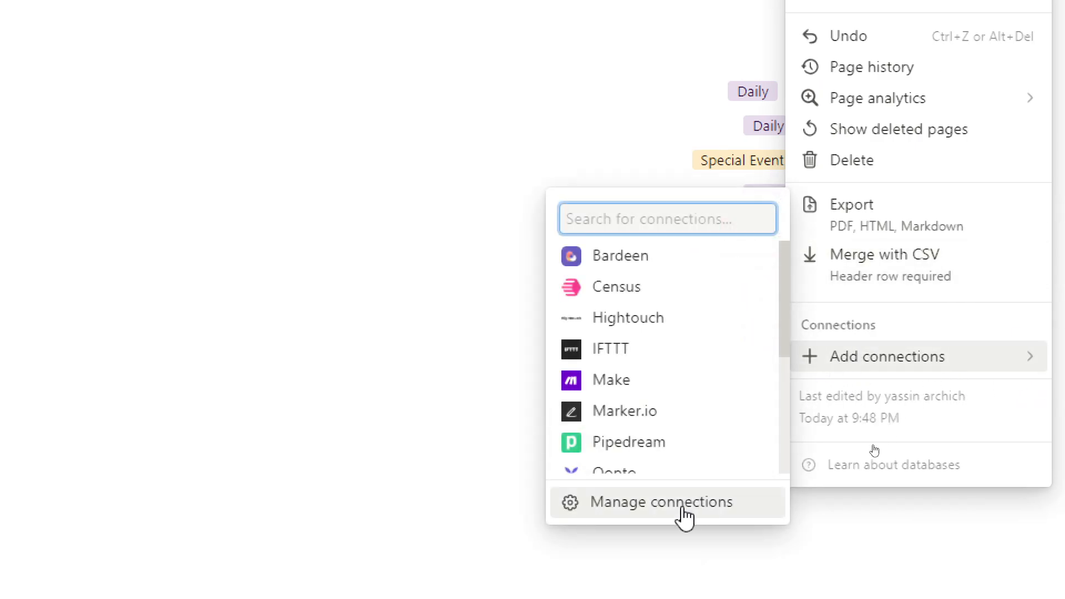
Review Manage connections: Zapier, Slack and Google Drive plus the Discover new connections list.
left_click(660, 502)
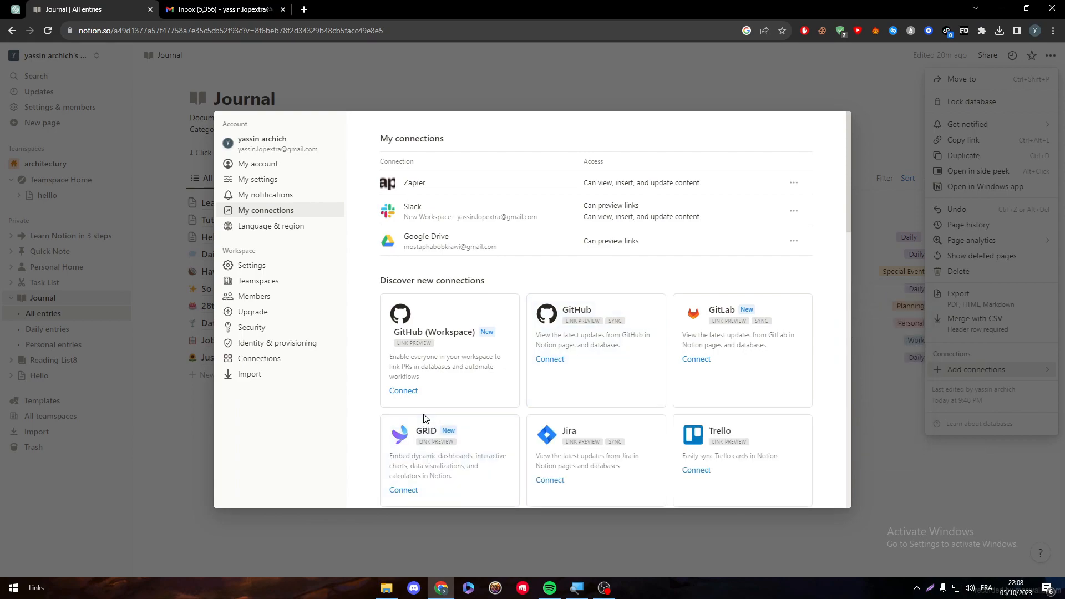
scroll("down", 3)
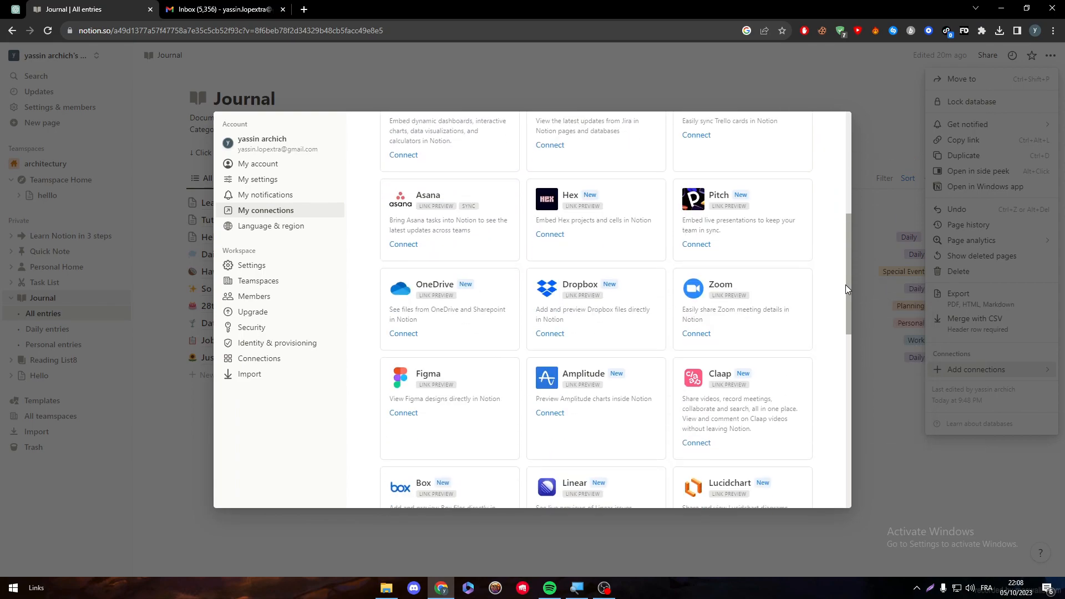
scroll("down", 3)
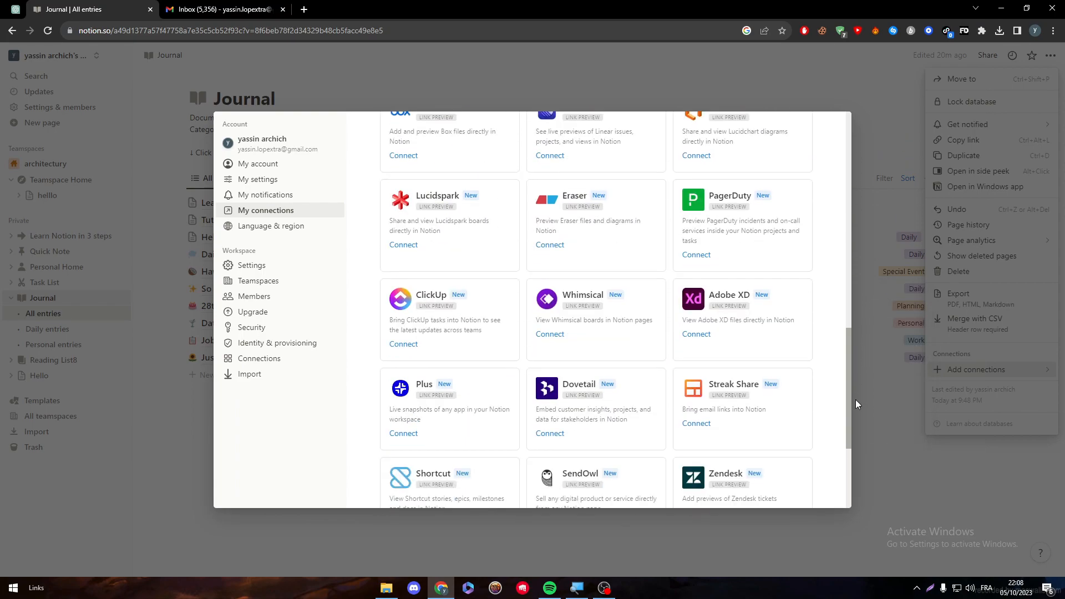
scroll("up", 3)
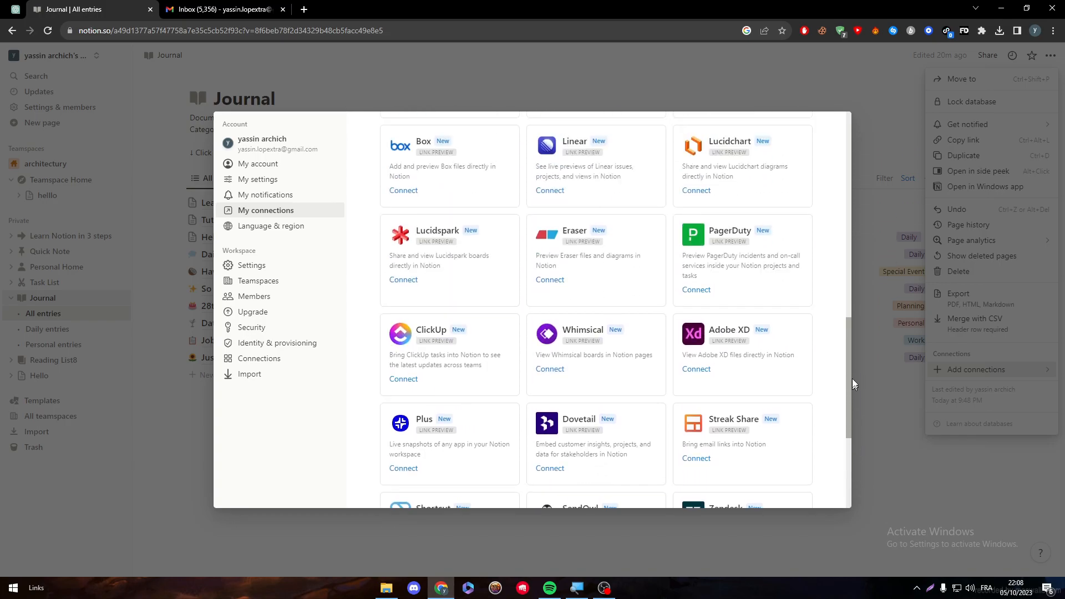
scroll("up", 3)
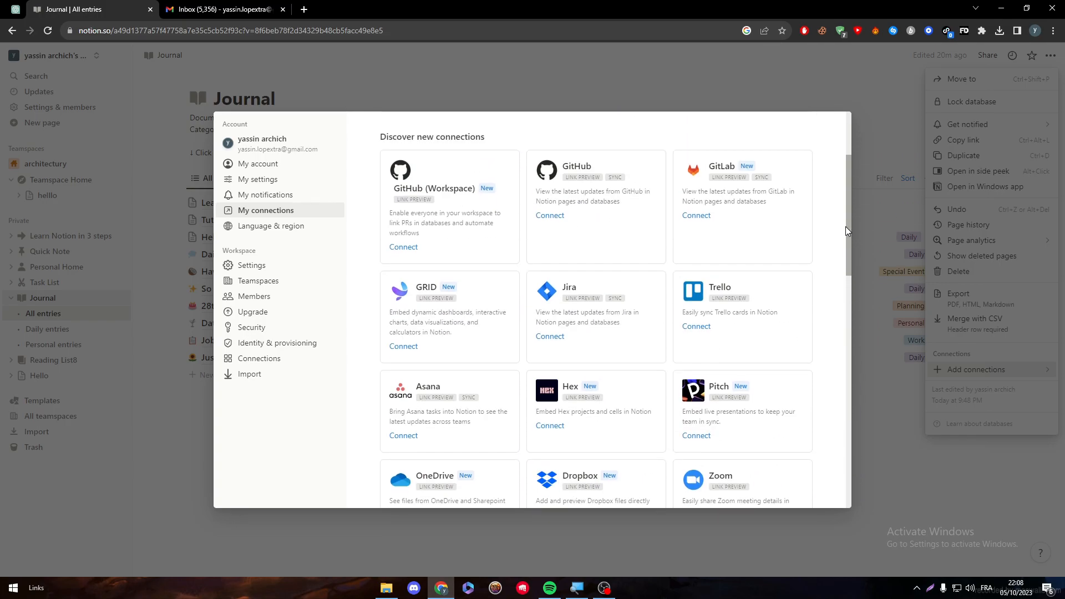
scroll("up", 3)
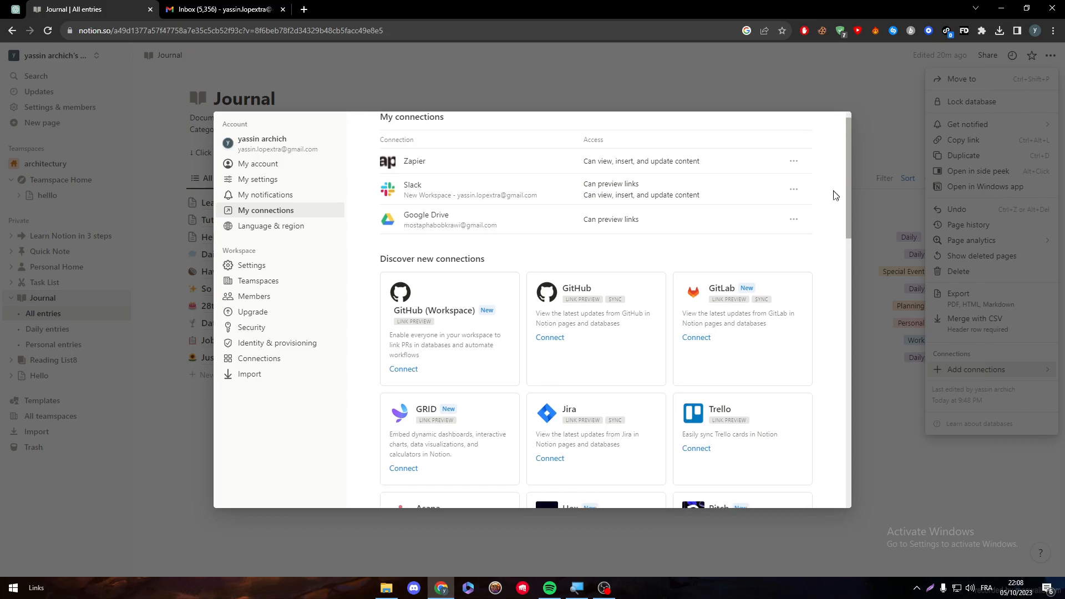
scroll("down", 3)
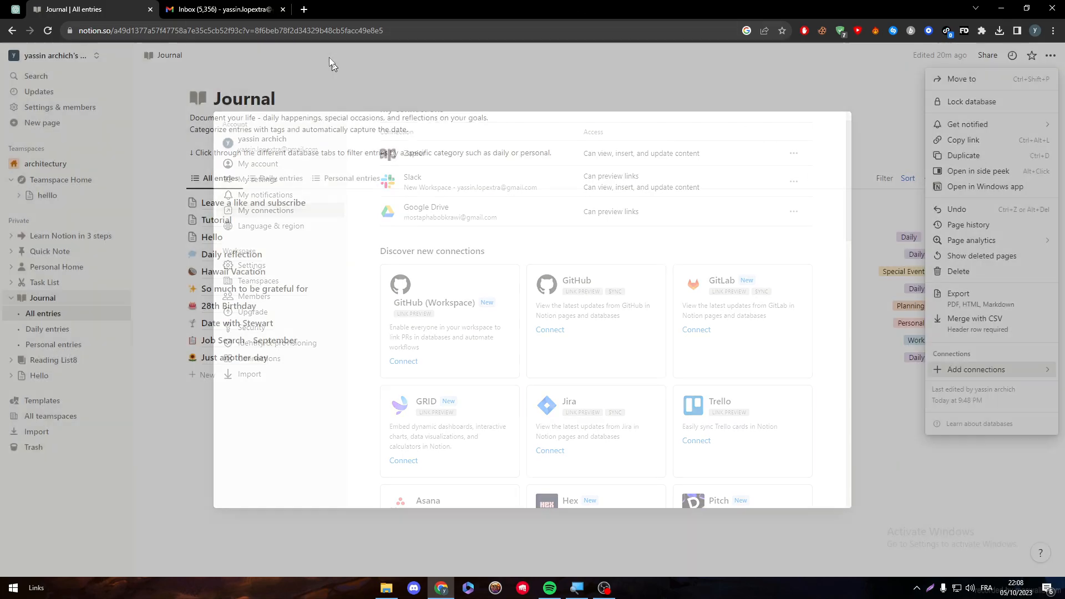
Search the web for 'zapier' in a new tab and go to zapier.com, reaching the dashboard.
left_click(303, 9)
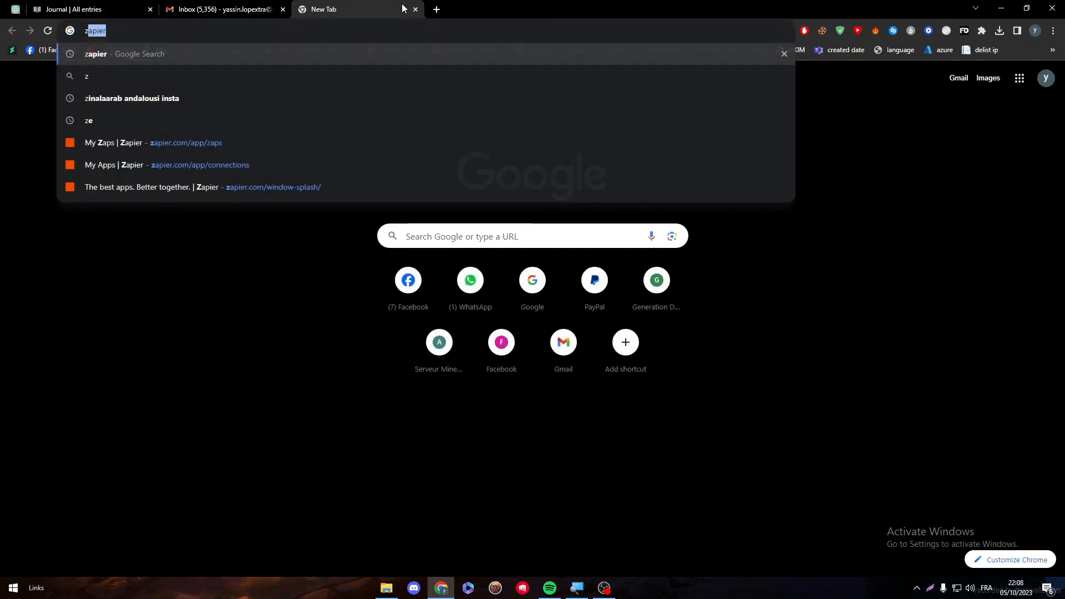
key("Return")
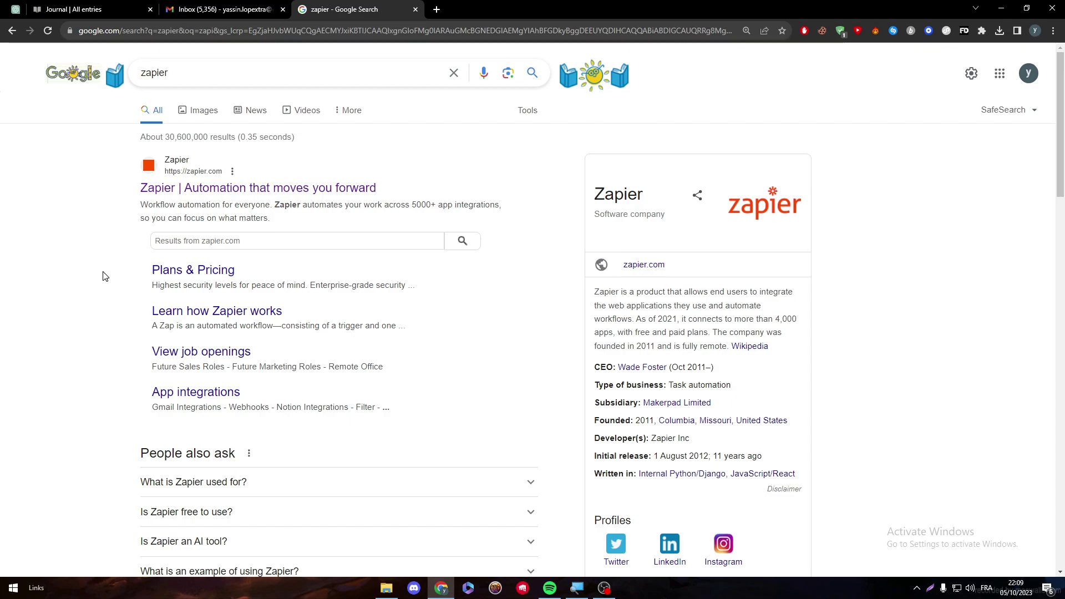
mouse_move(248, 178)
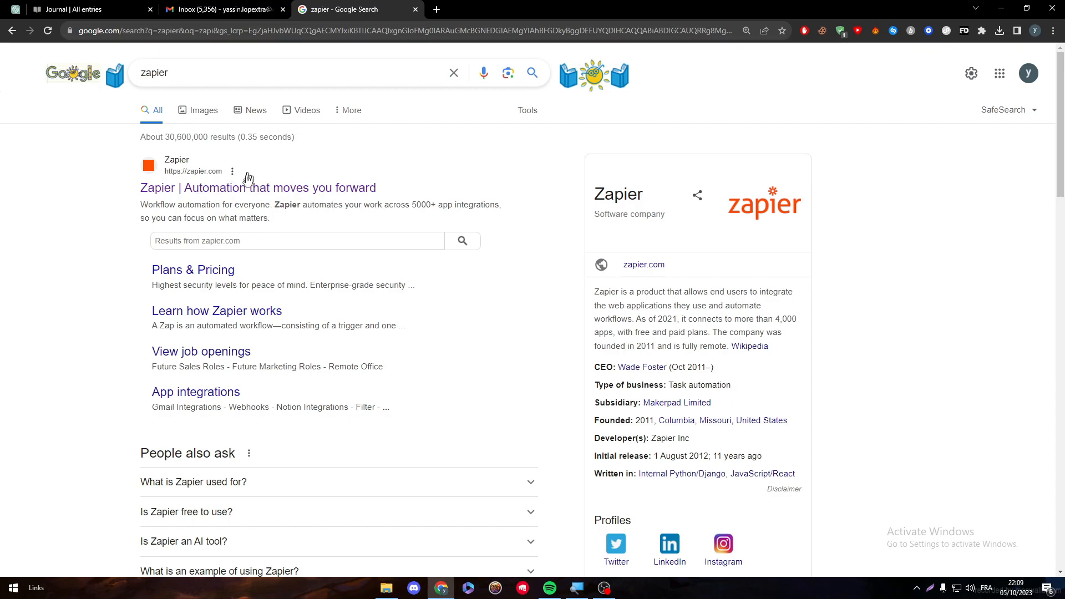
left_click(258, 187)
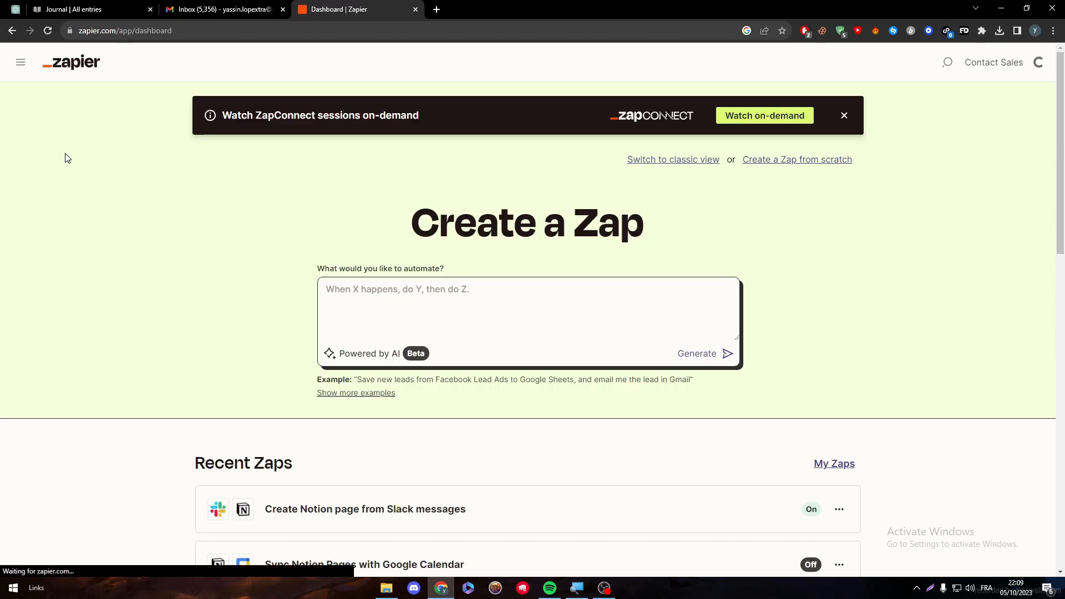
Log out of the current Zapier account, landing on the public home page.
left_click(20, 62)
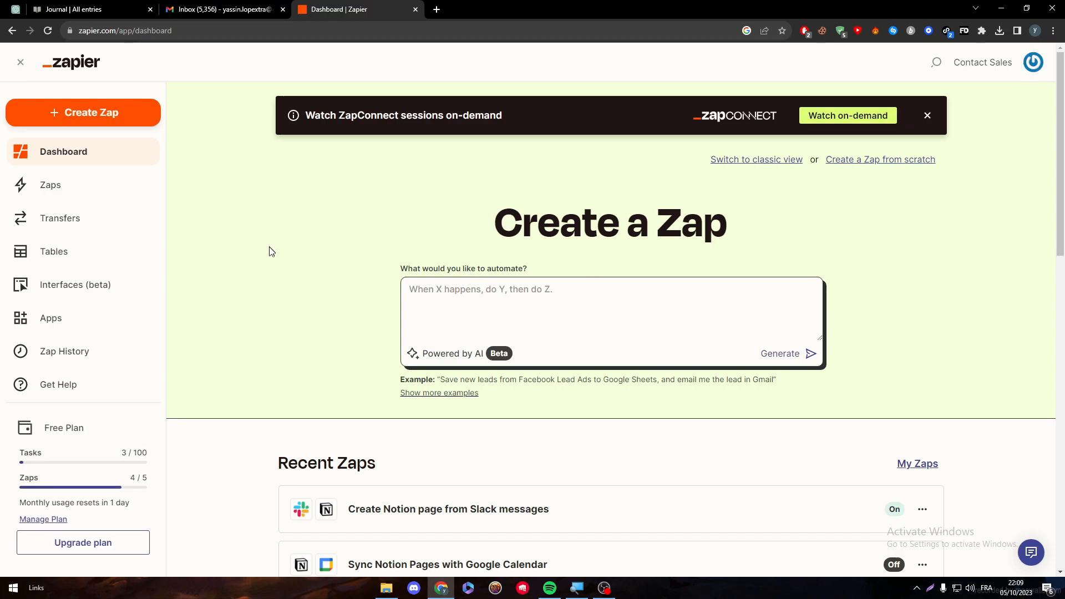
mouse_move(345, 229)
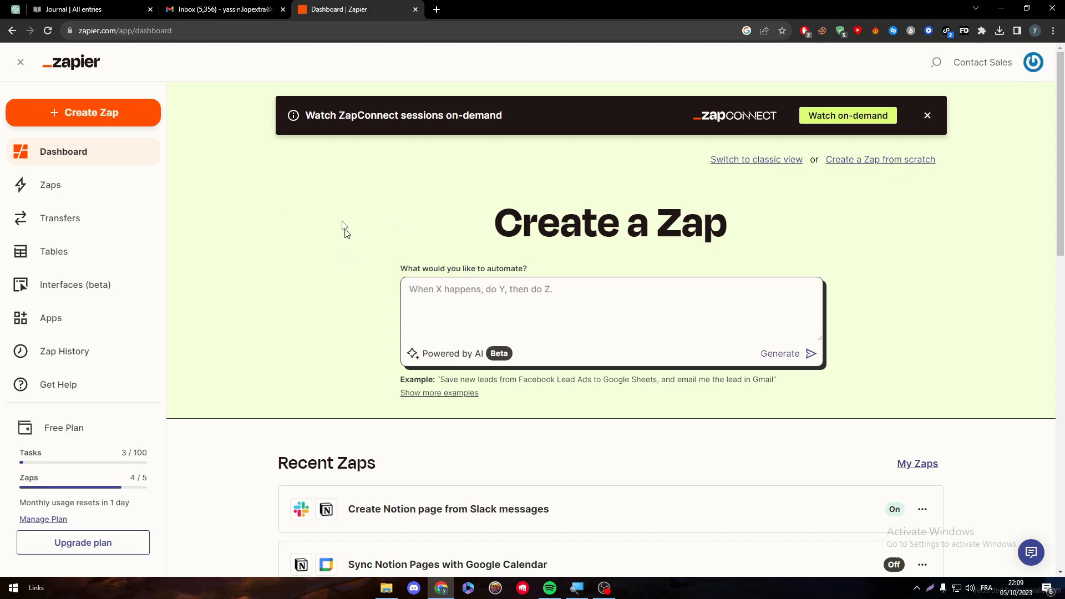
mouse_move(332, 109)
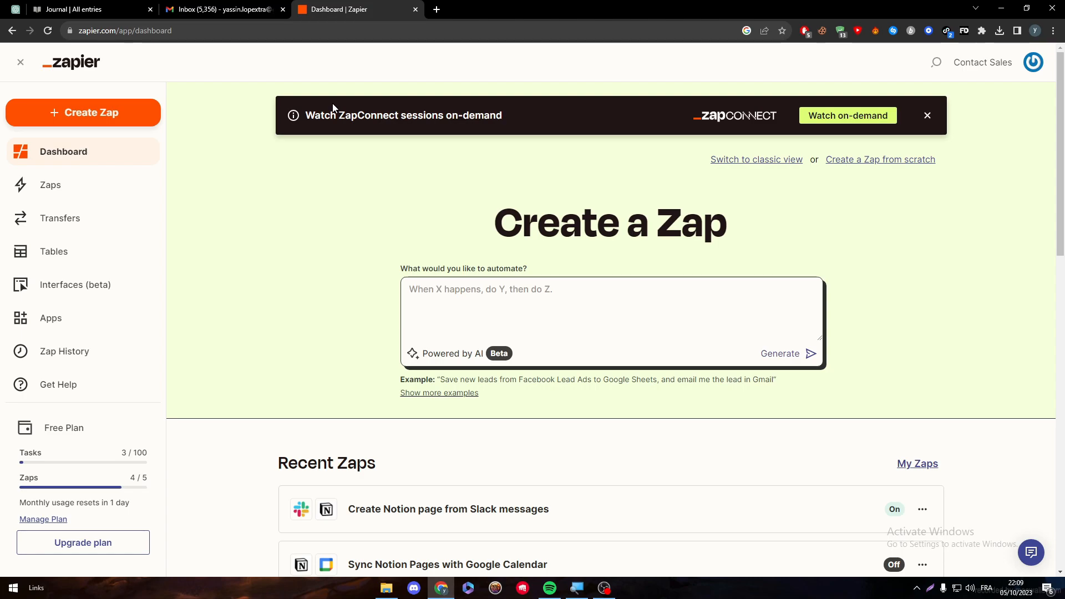
mouse_move(1044, 74)
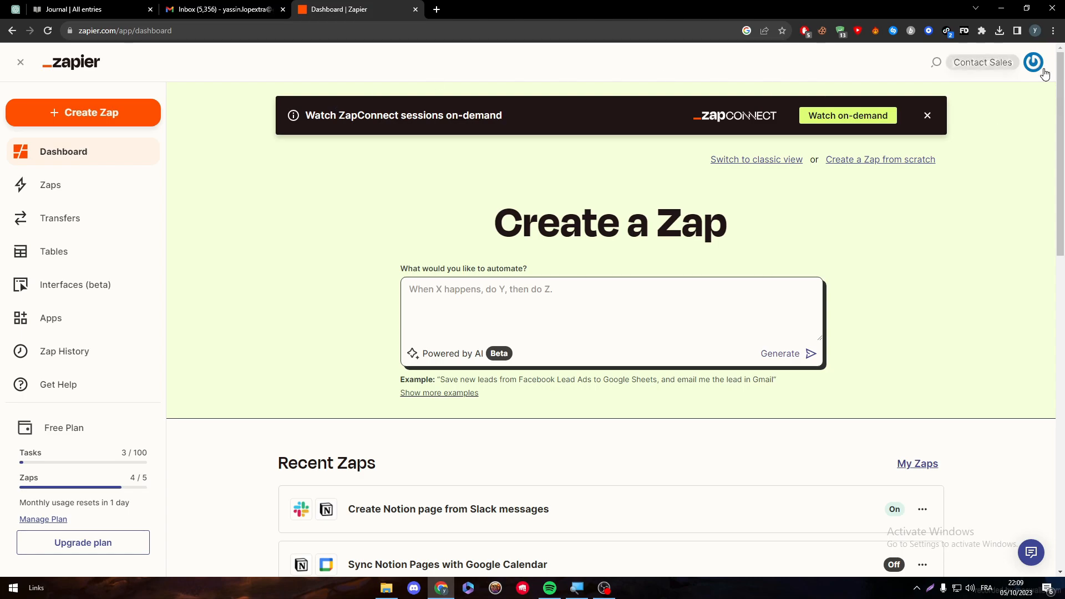
left_click(71, 61)
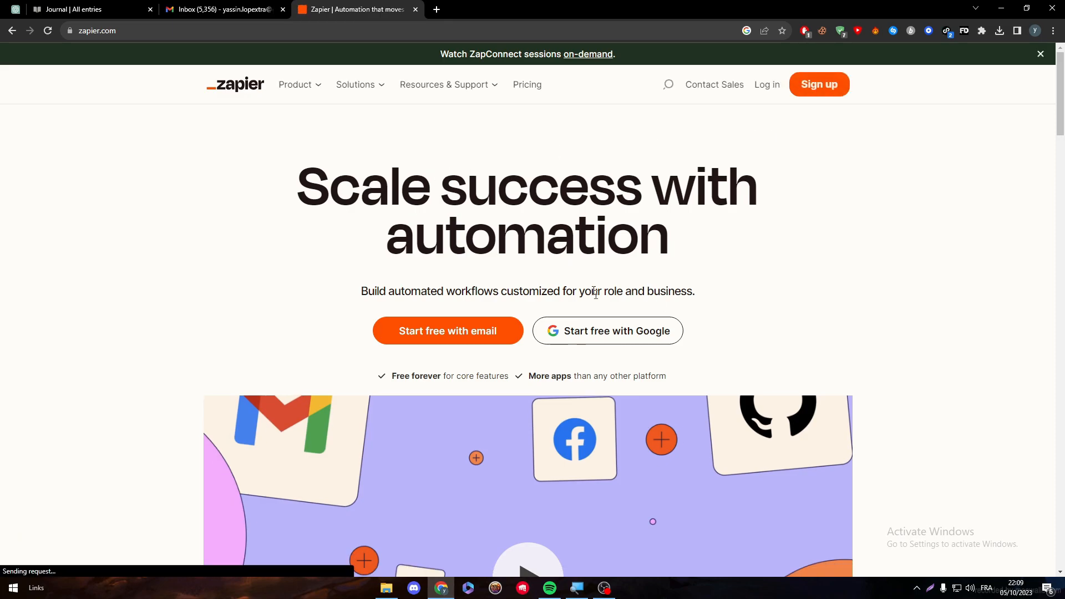
Sign in with Google, dismissing the developer info notice, to reach the Create a Zap dashboard.
left_click(606, 330)
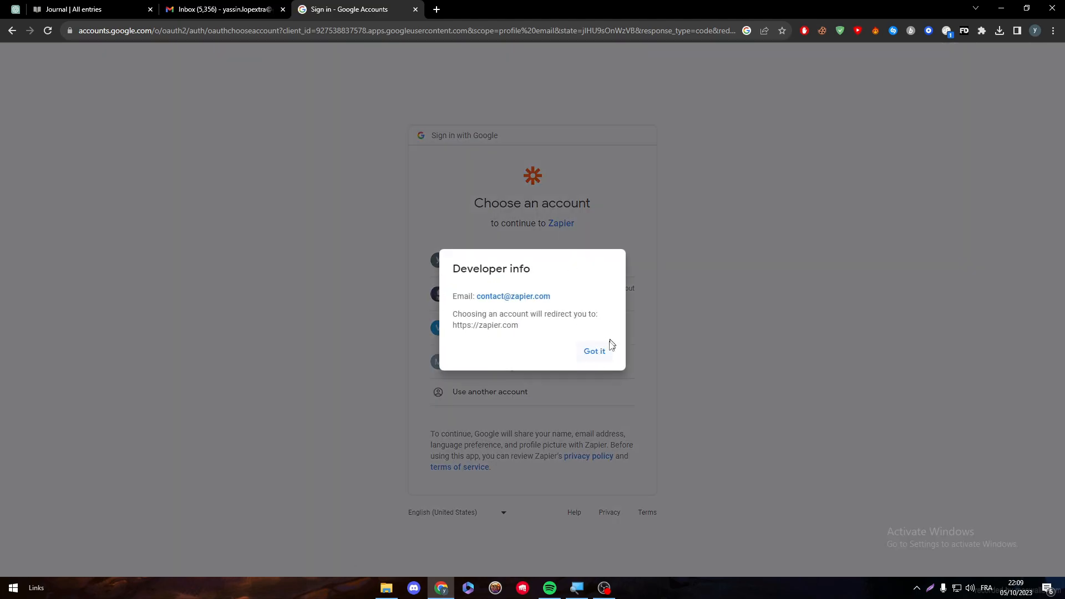
left_click(593, 351)
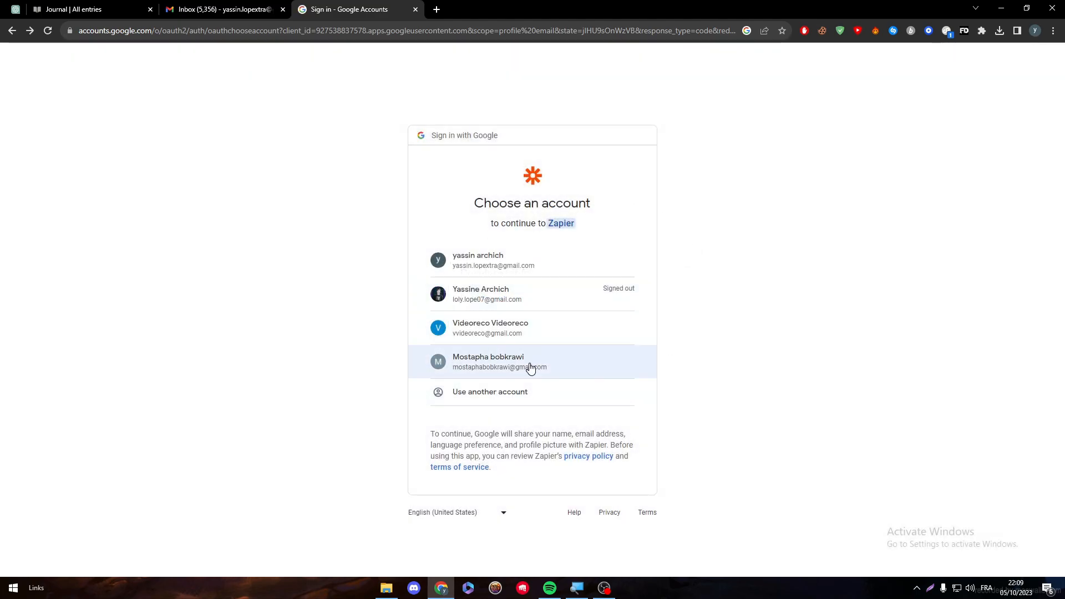
left_click(532, 361)
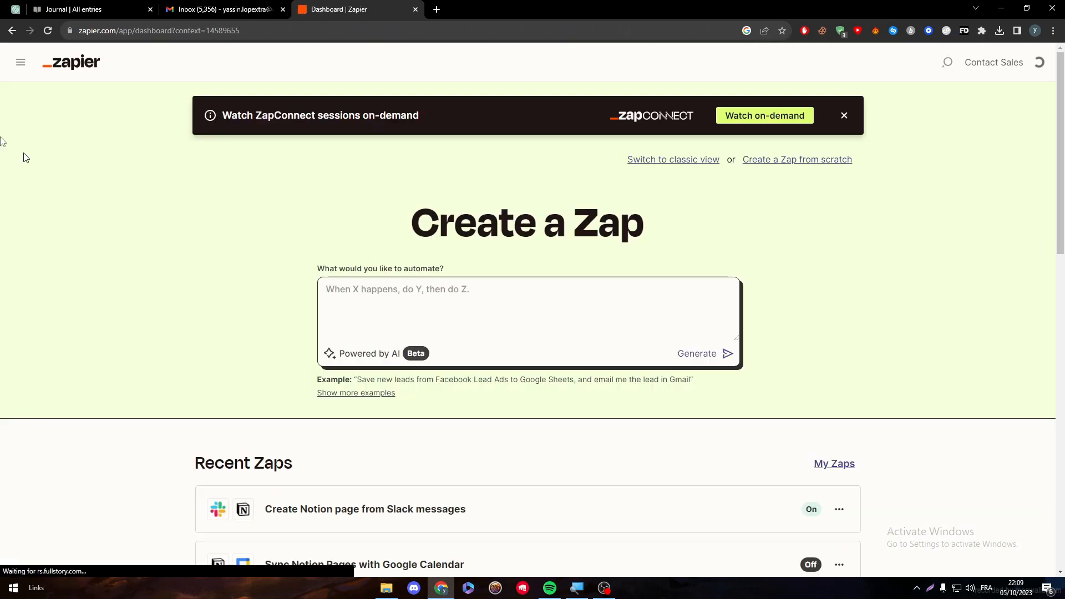
In Apps, search 'gmail' and start connecting a new Gmail account.
left_click(20, 62)
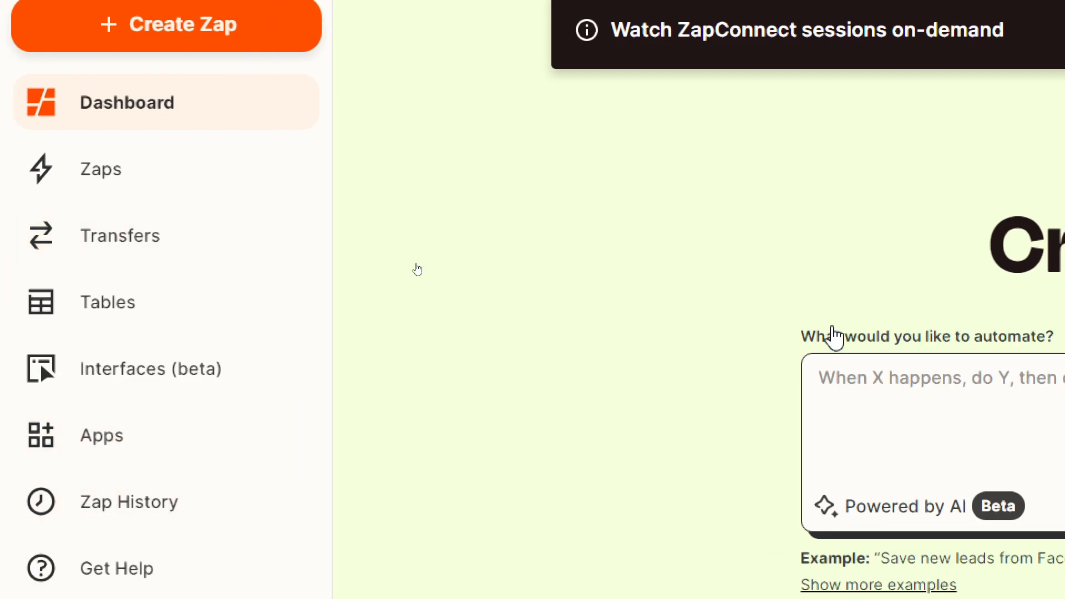
left_click(101, 435)
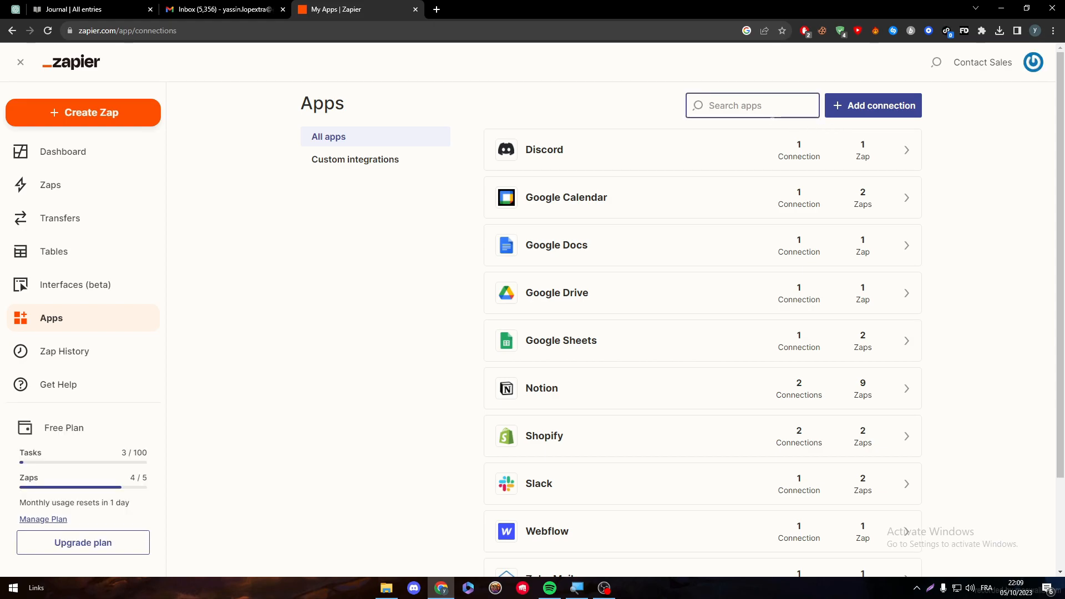
type("gmail")
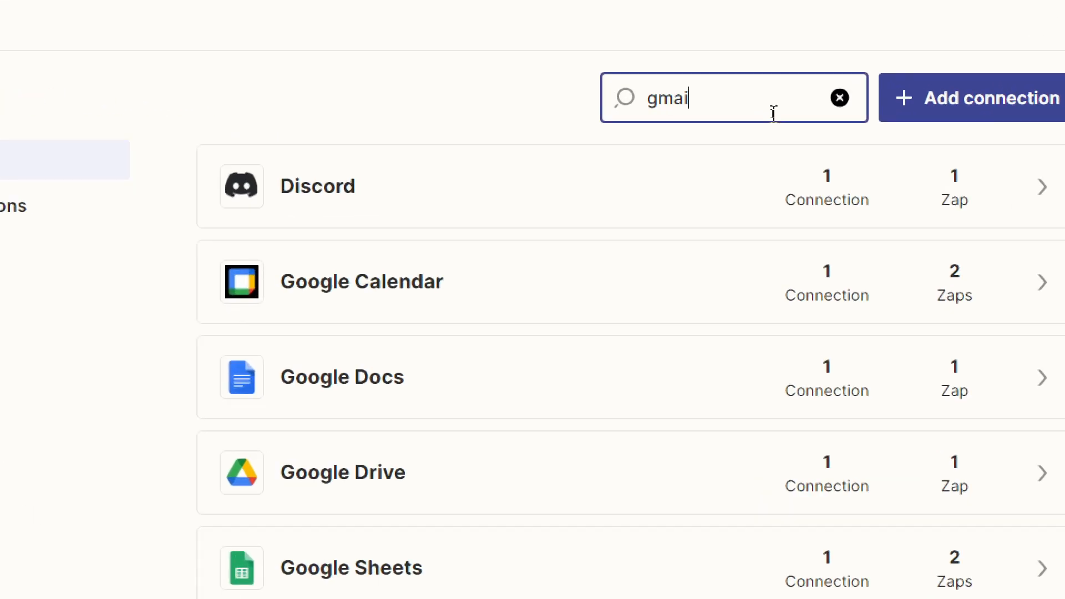
type("l")
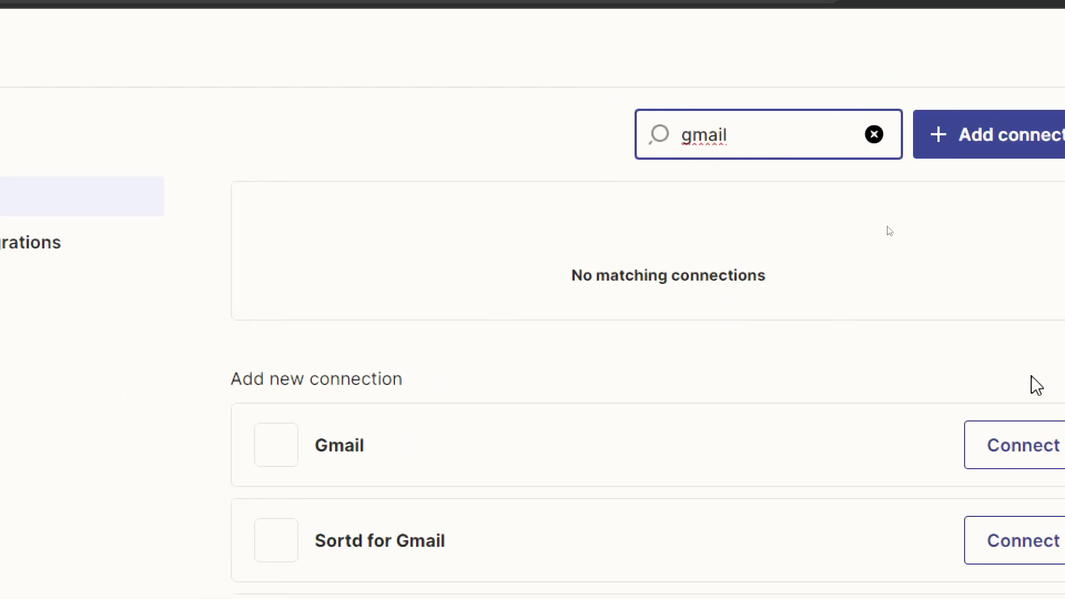
scroll("down", 3)
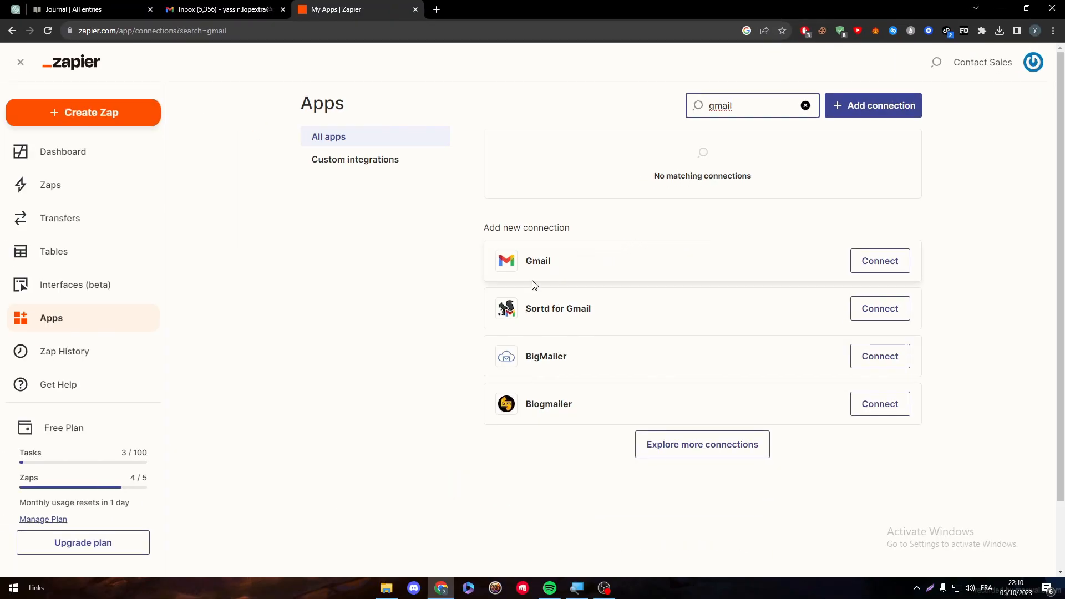
left_click(879, 261)
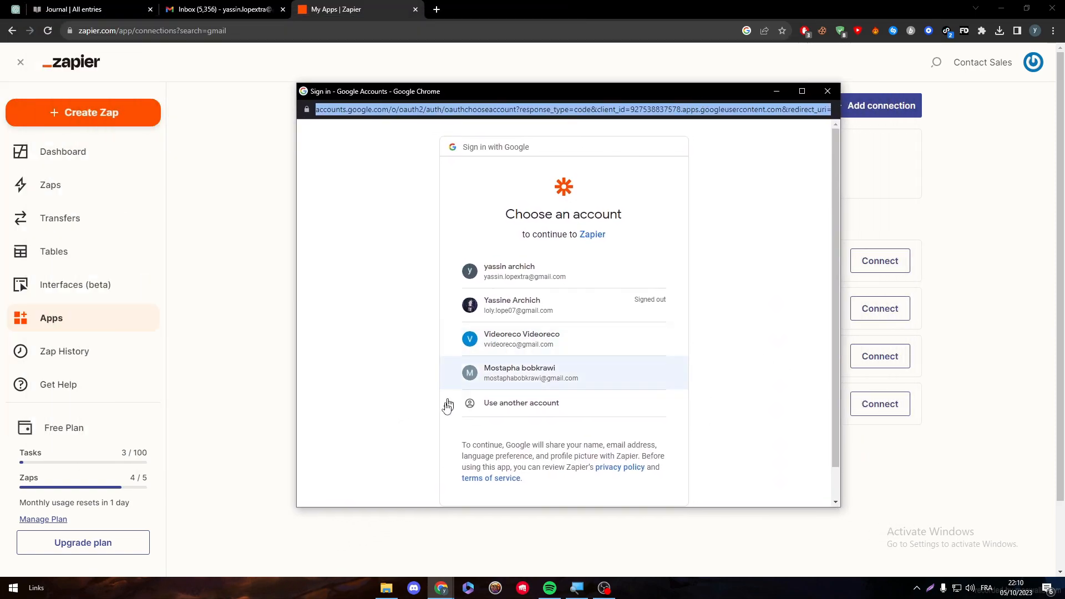
Choose the Google account and allow Zapier to read, compose, send and manage drafts.
left_click(563, 373)
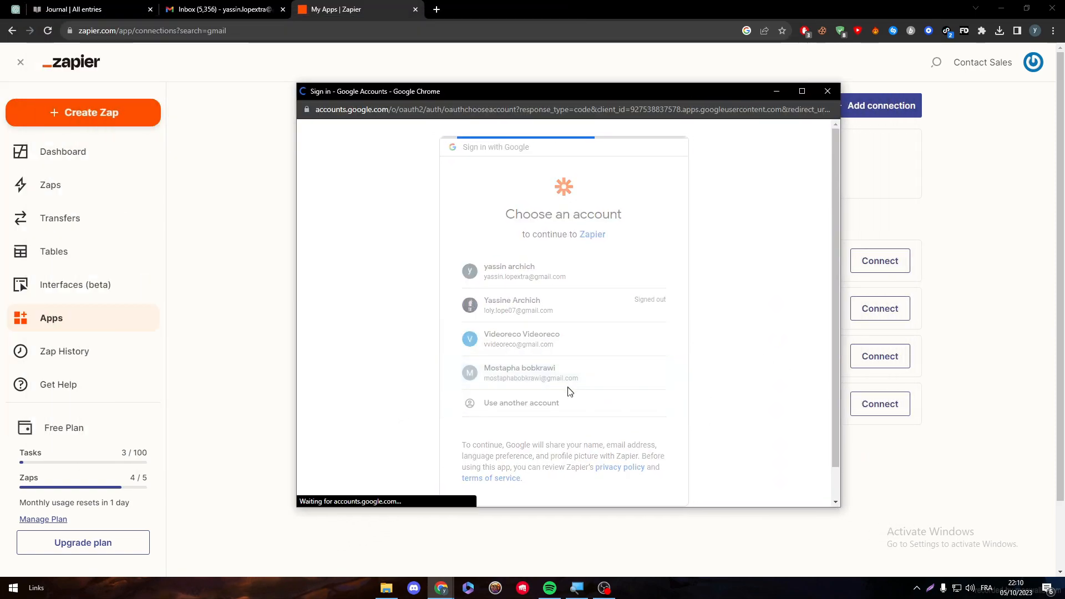
left_click(563, 373)
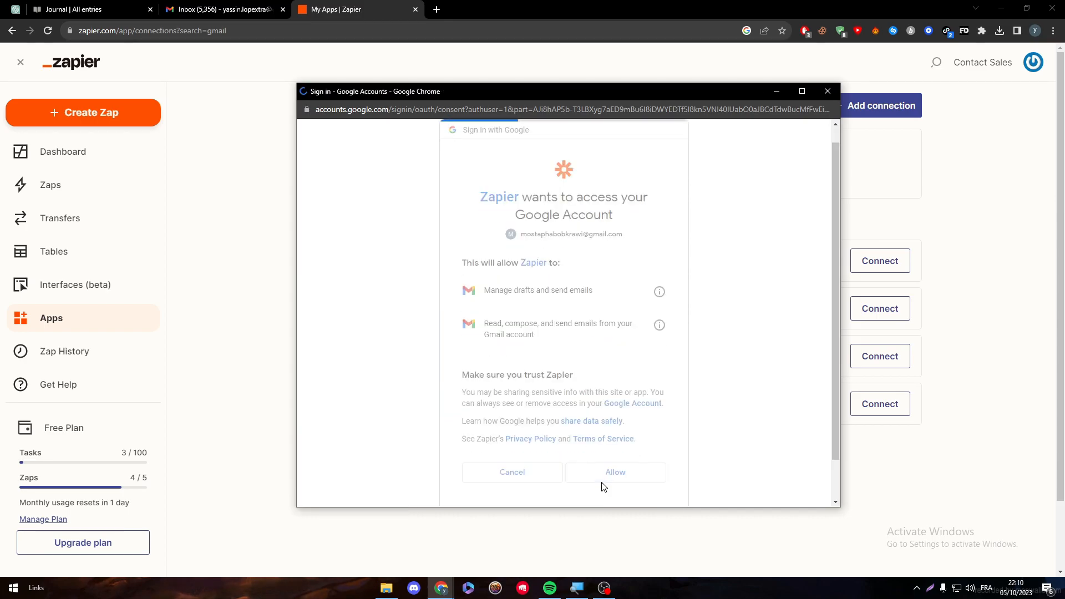
left_click(614, 472)
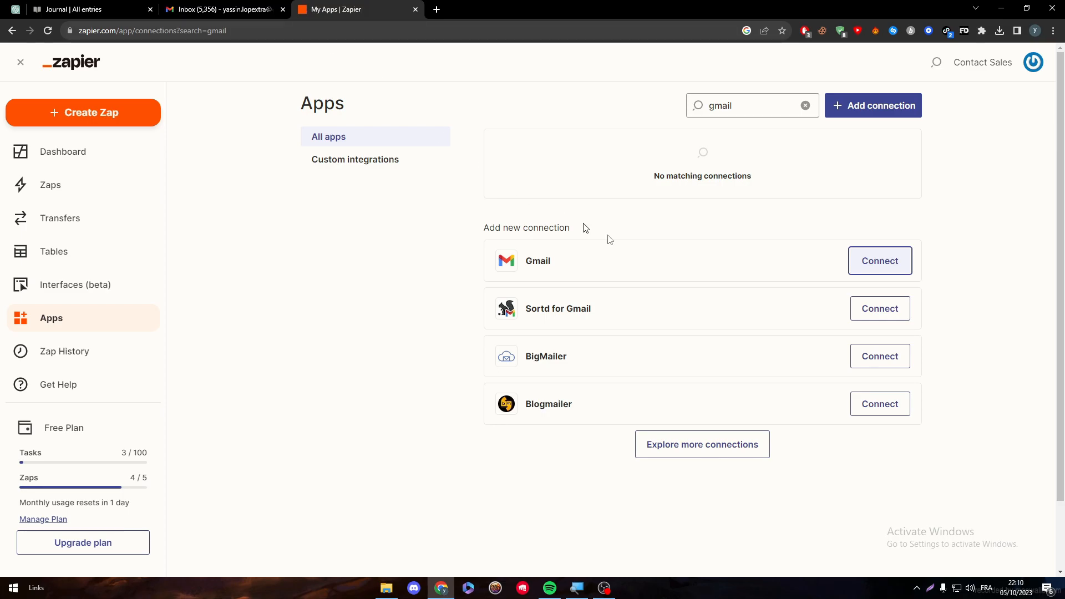
mouse_move(150, 135)
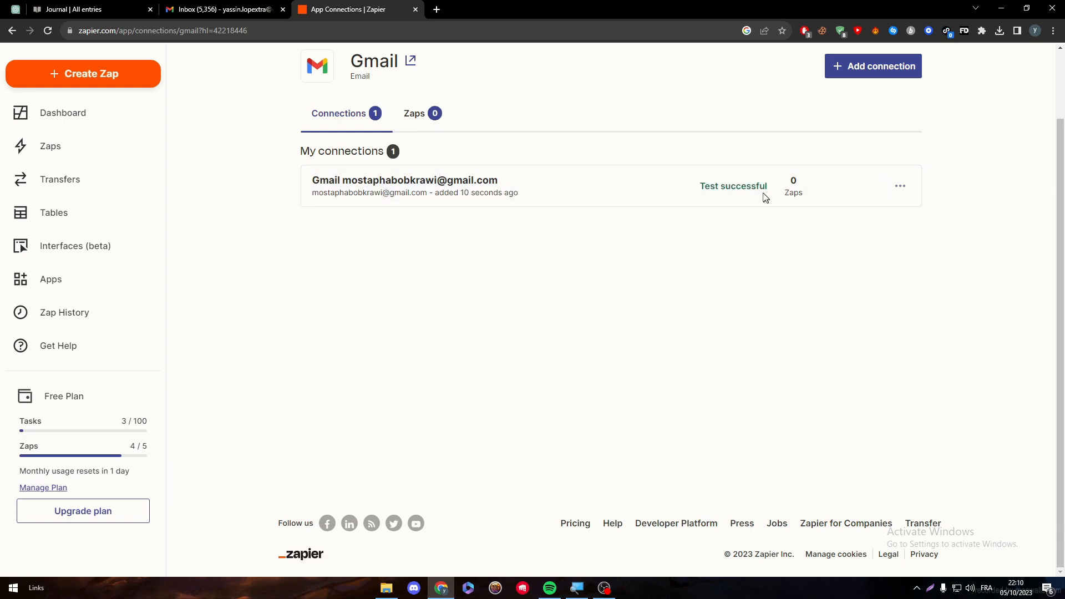
mouse_move(374, 238)
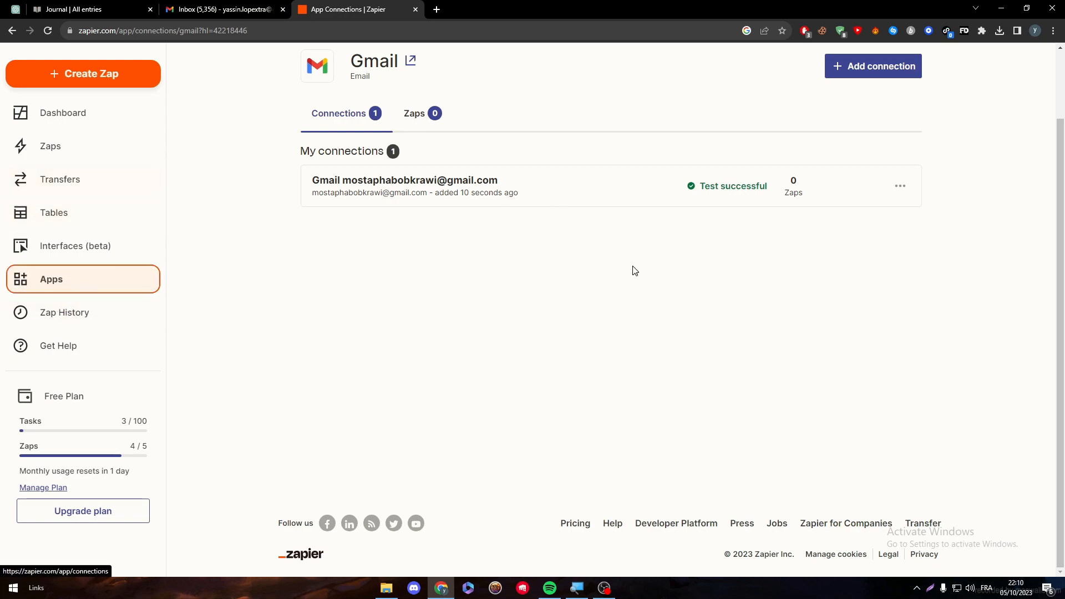
mouse_move(139, 302)
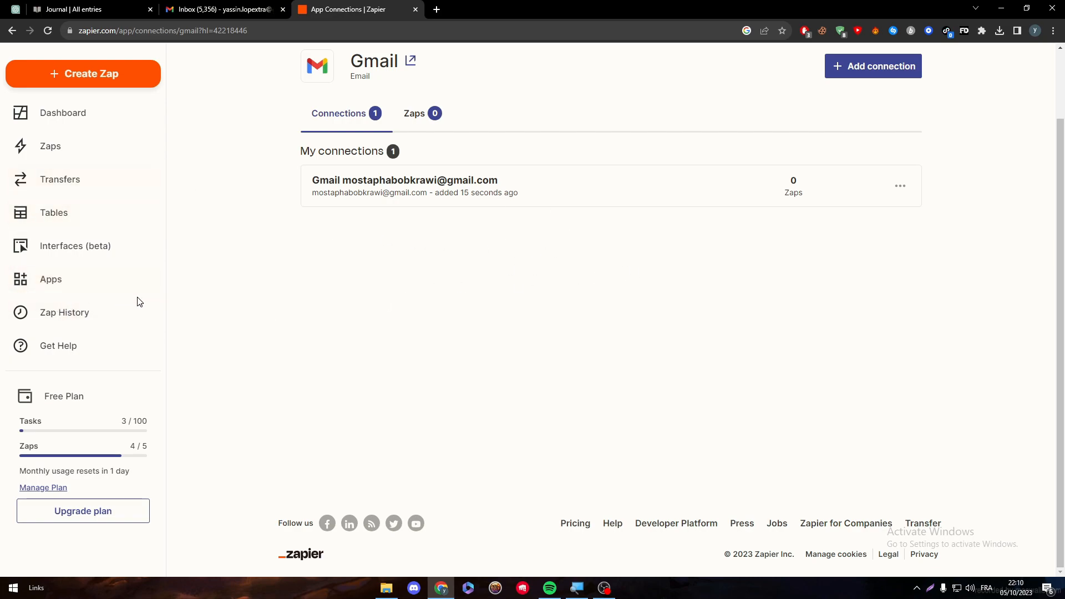
mouse_move(57, 284)
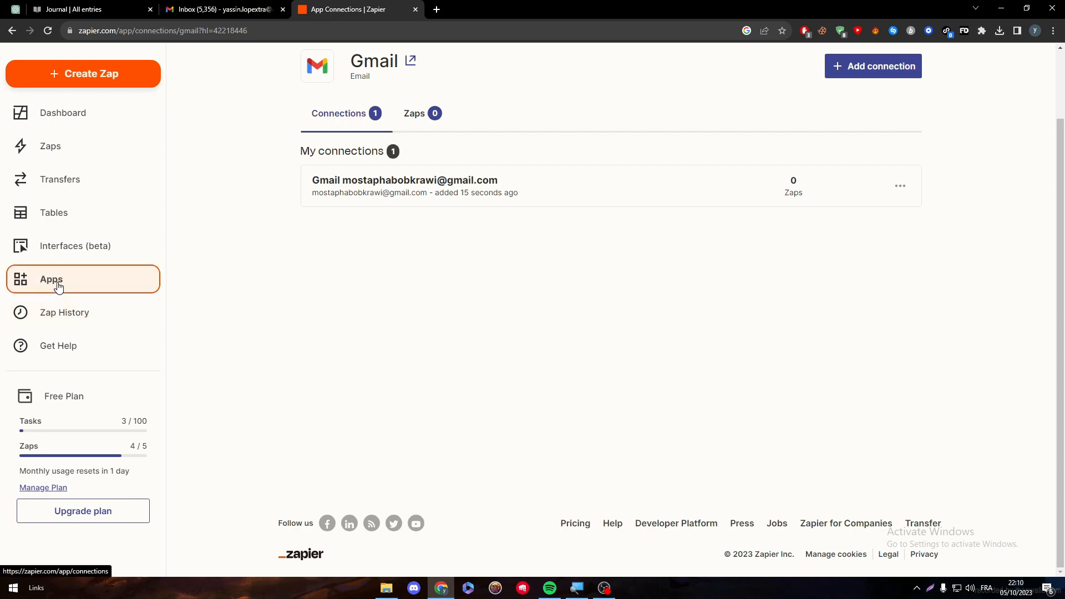
In Apps, search 'notion' and connect Notion, allowing access to the Teamspace Home page.
left_click(57, 279)
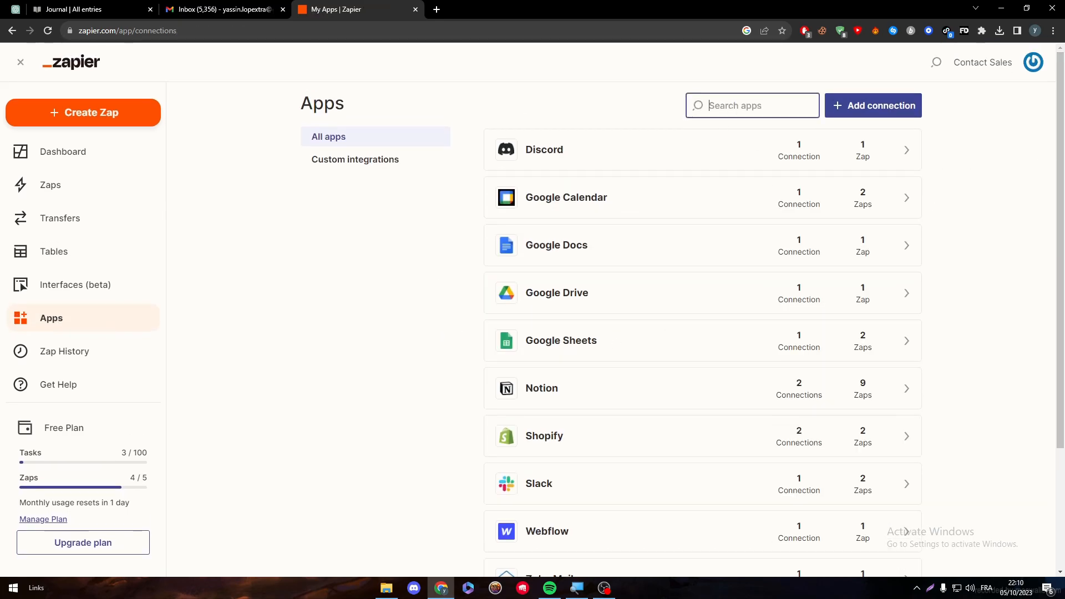
type("notio")
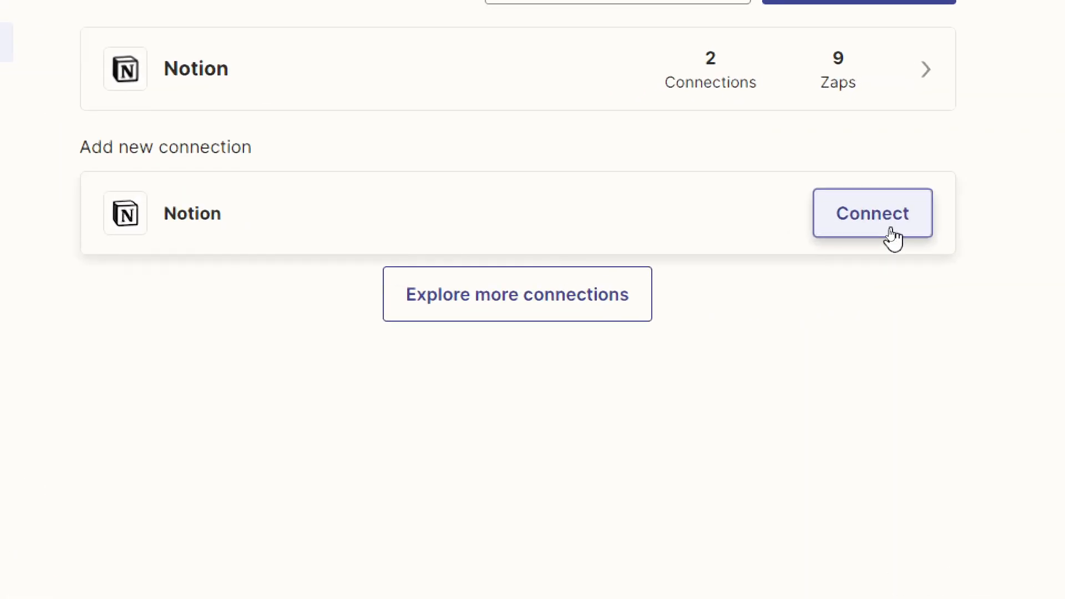
left_click(872, 212)
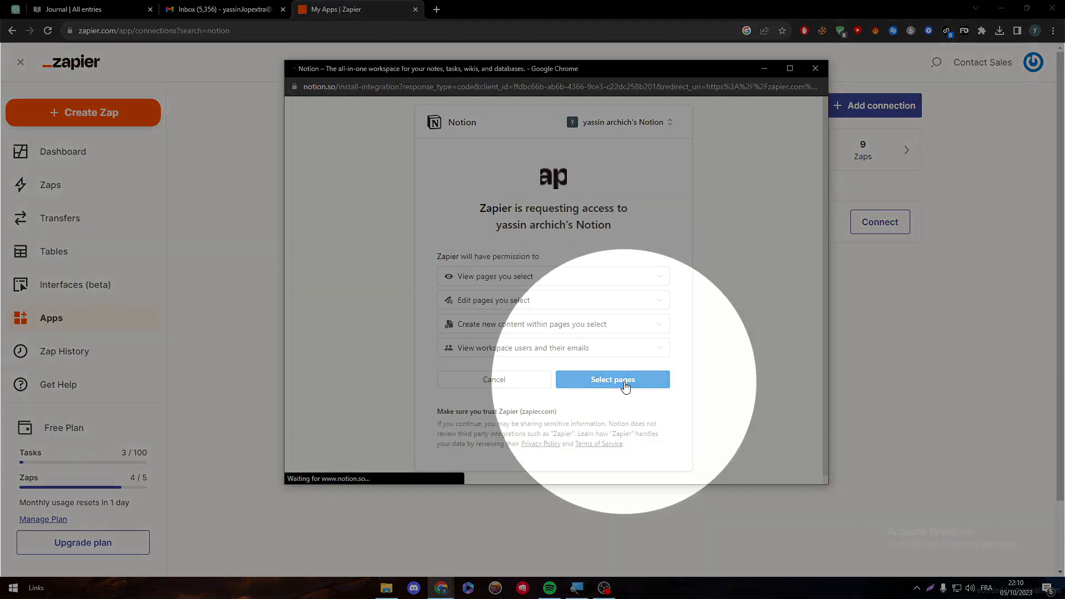
left_click(611, 379)
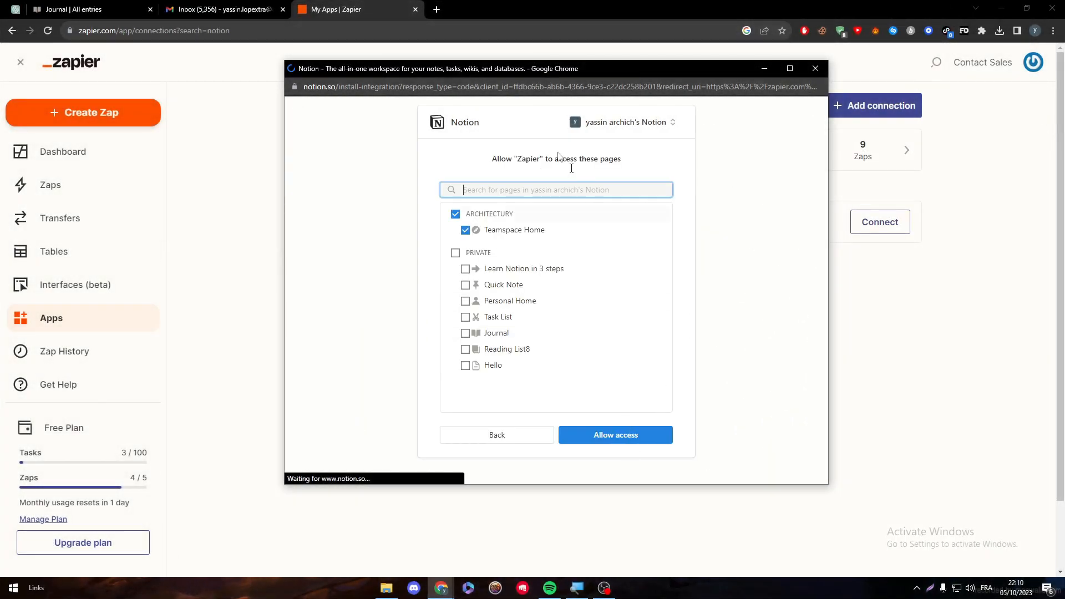
mouse_move(784, 216)
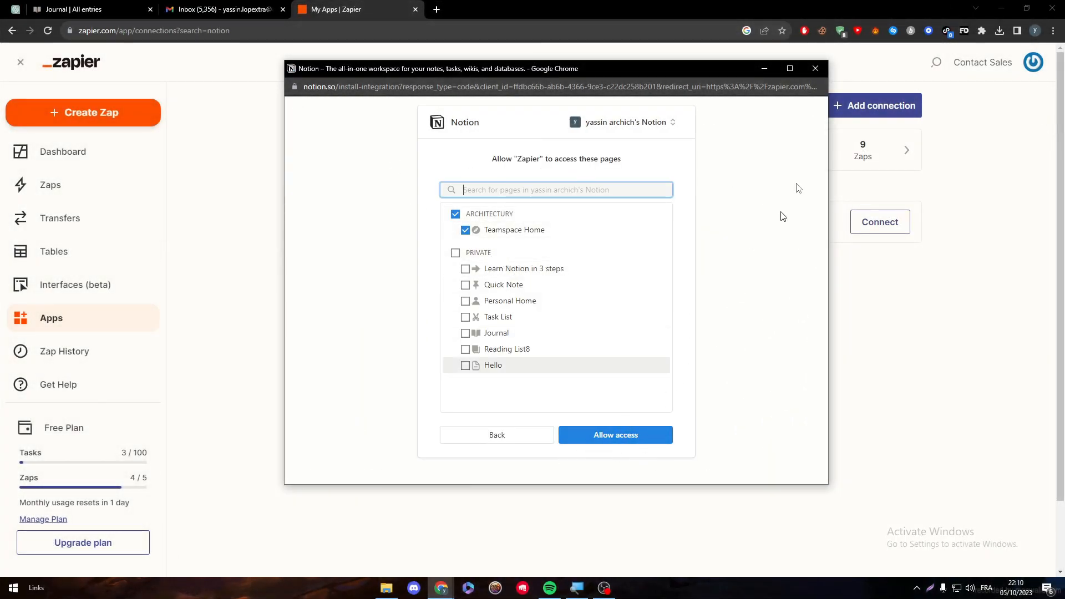
left_click(615, 435)
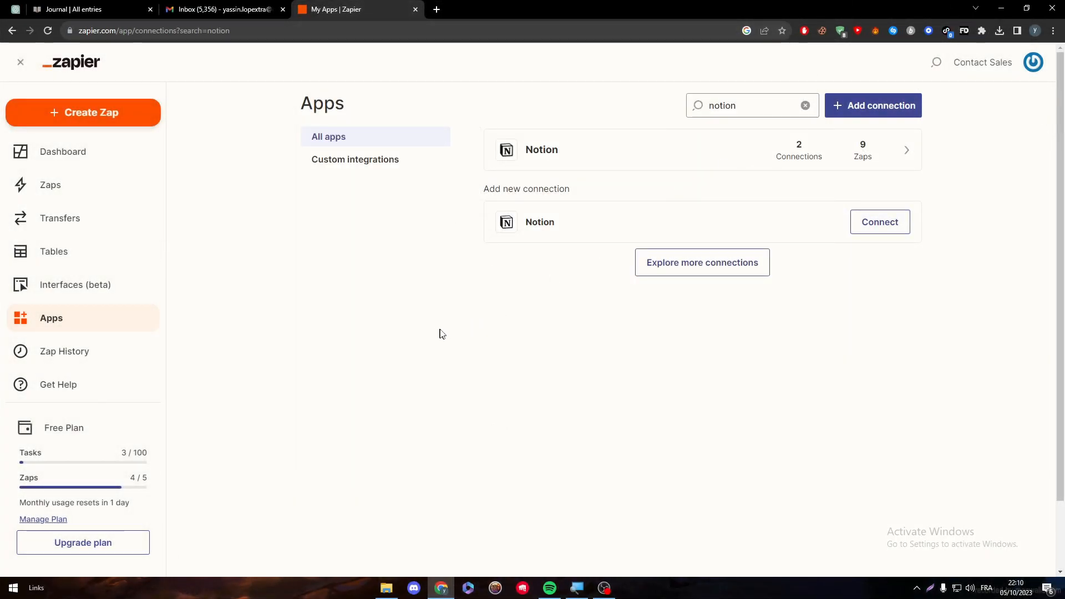
mouse_move(73, 134)
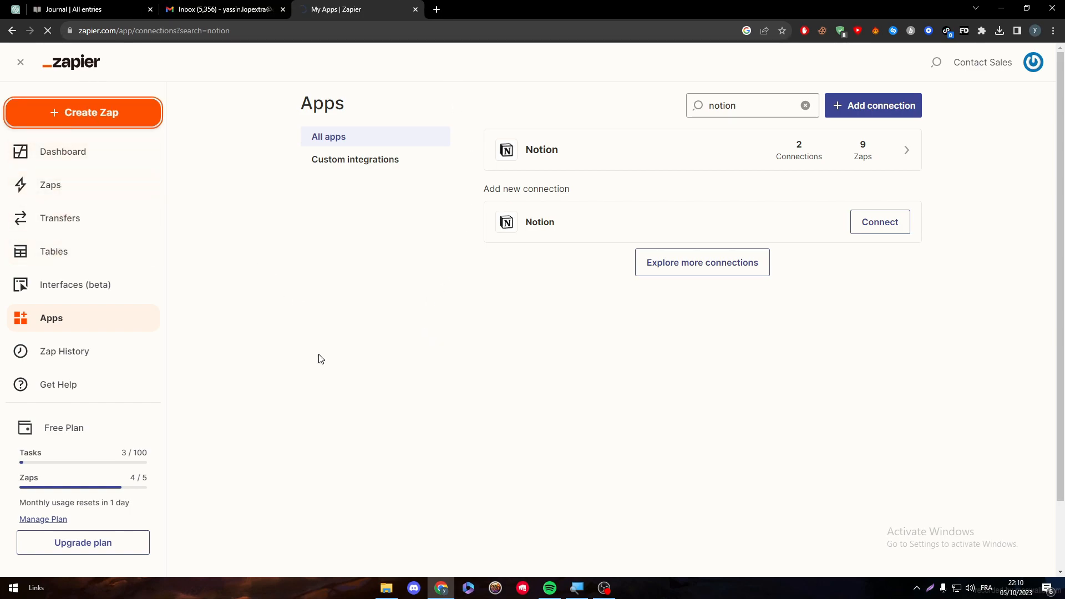
Describe 'once i create a message on gmail create a page with that content in notion' and generate the Zap.
left_click(82, 112)
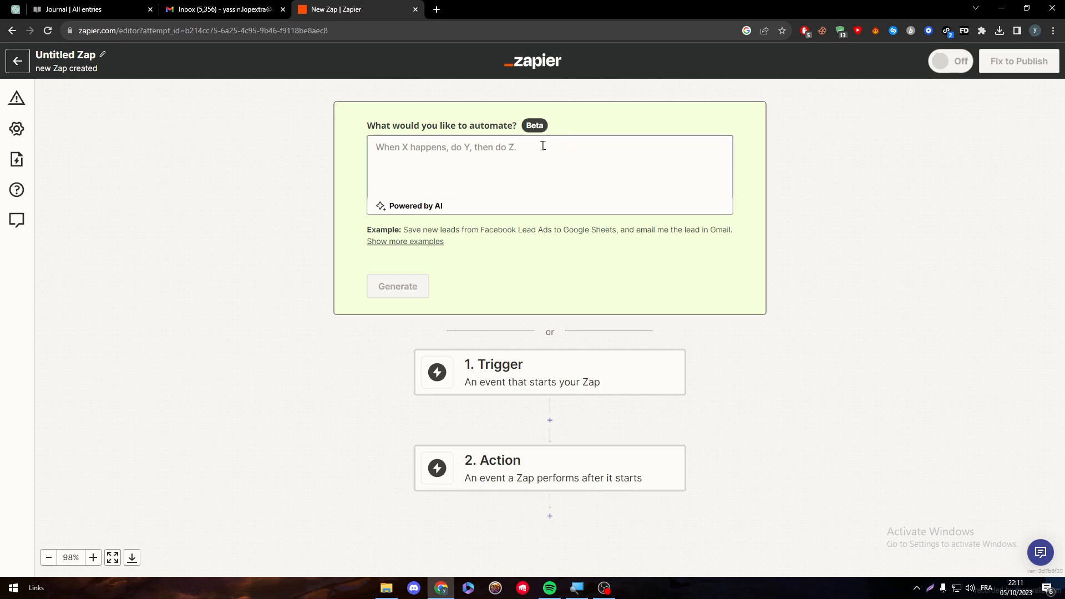
type("once")
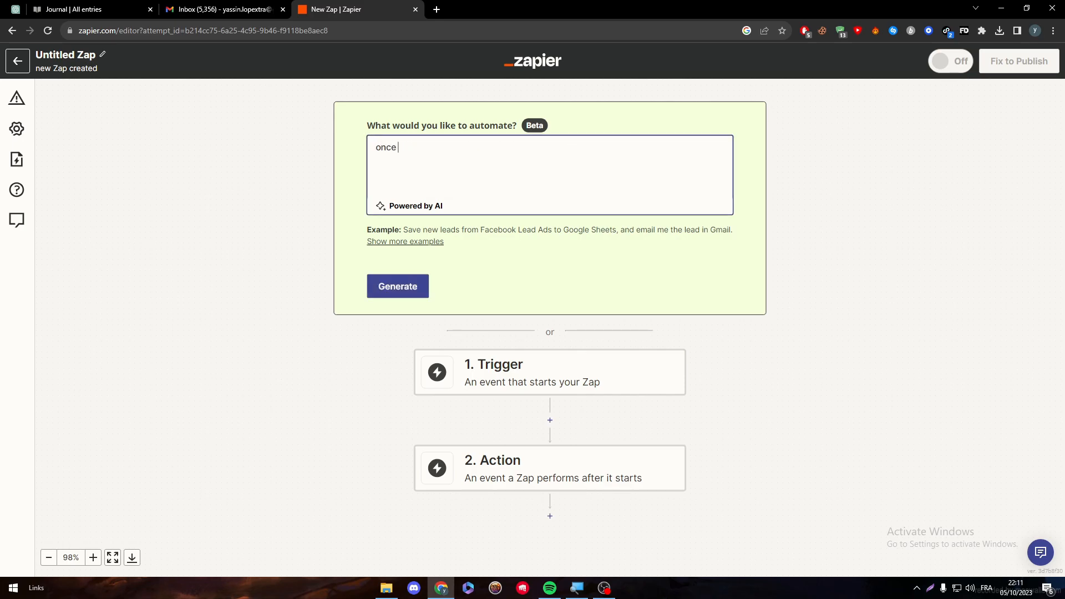
type("i create za")
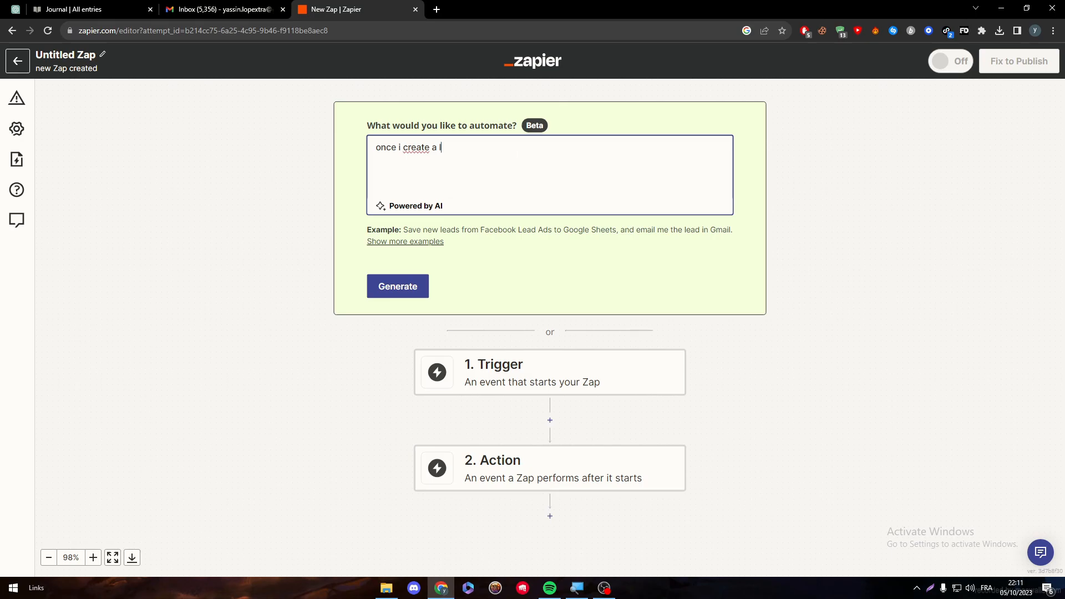
type("message on")
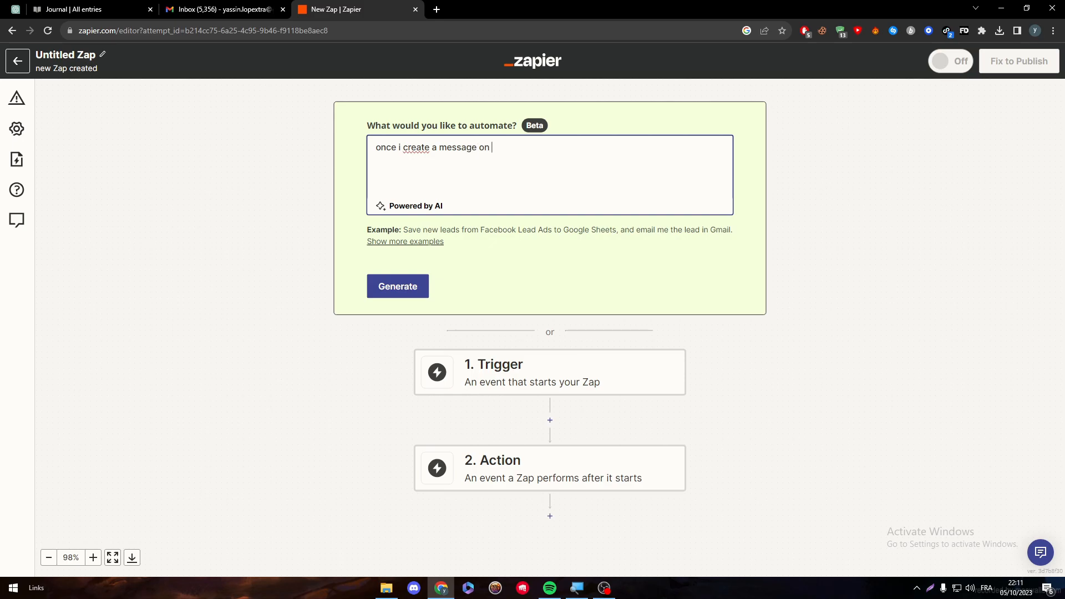
type("gmail create a page with that content in notio")
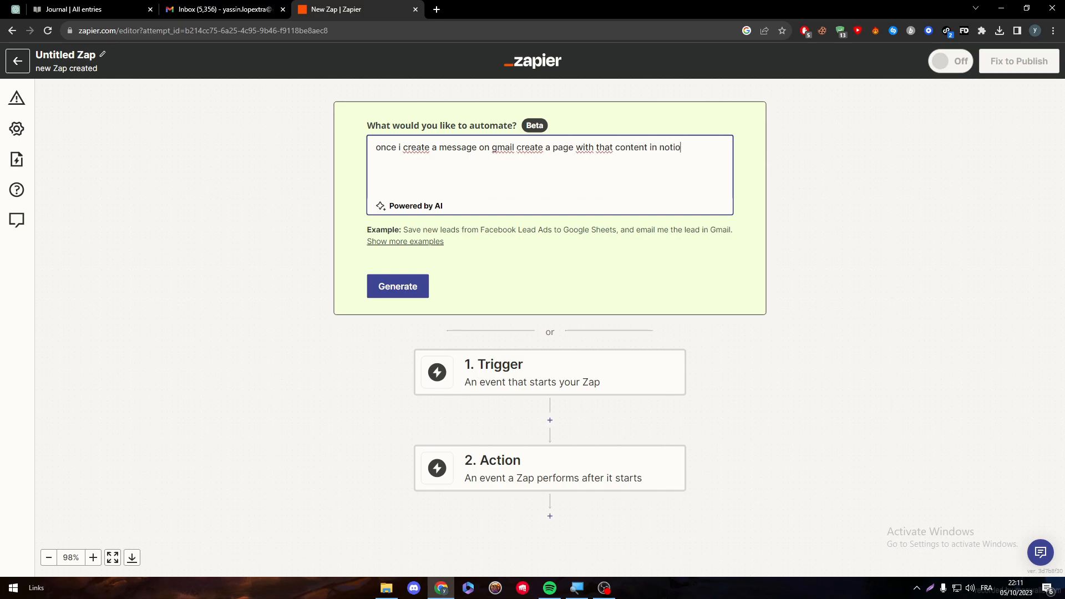
left_click(397, 286)
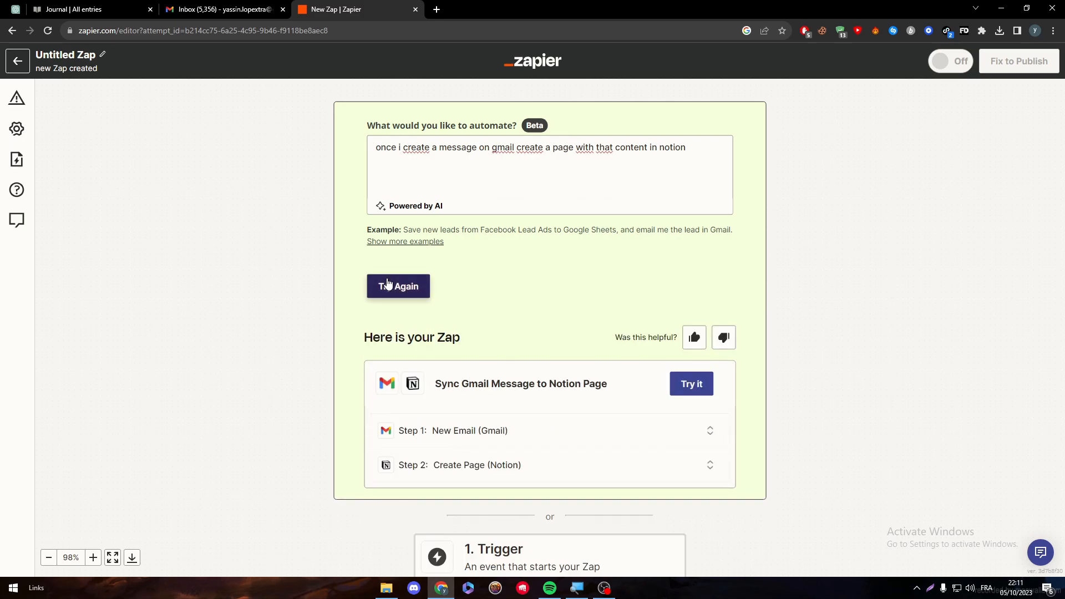
mouse_move(584, 397)
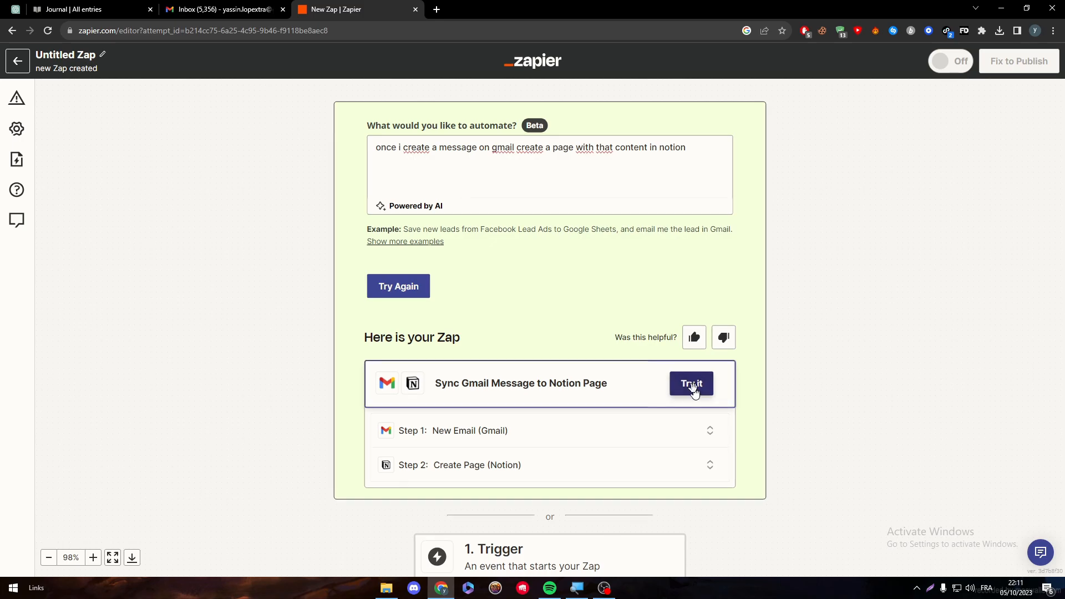
Try the suggested Zap and attach the connected Gmail account to its New Email trigger.
left_click(690, 383)
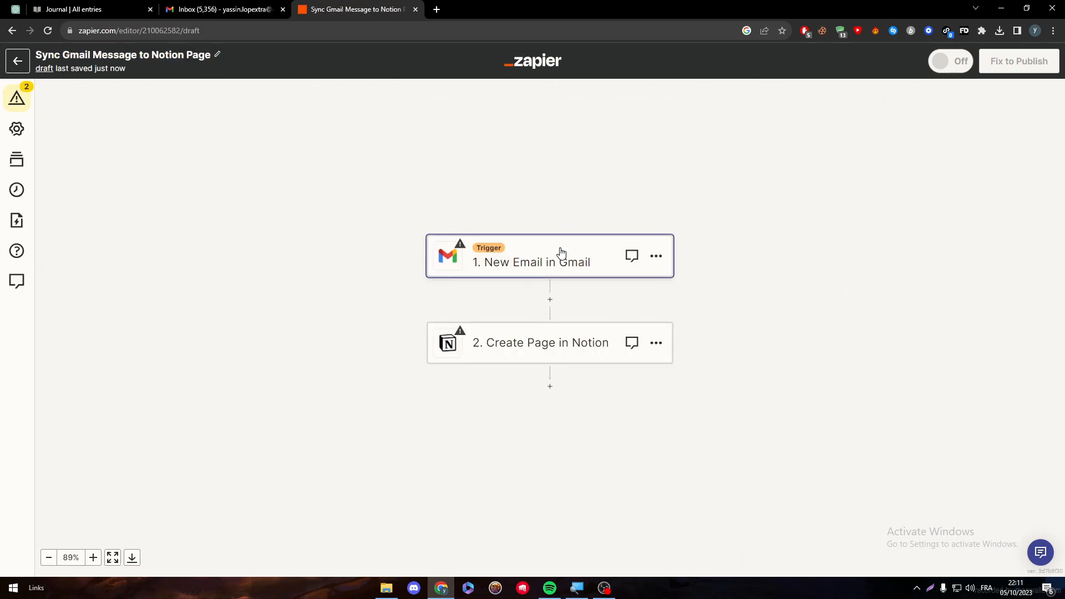
left_click(549, 255)
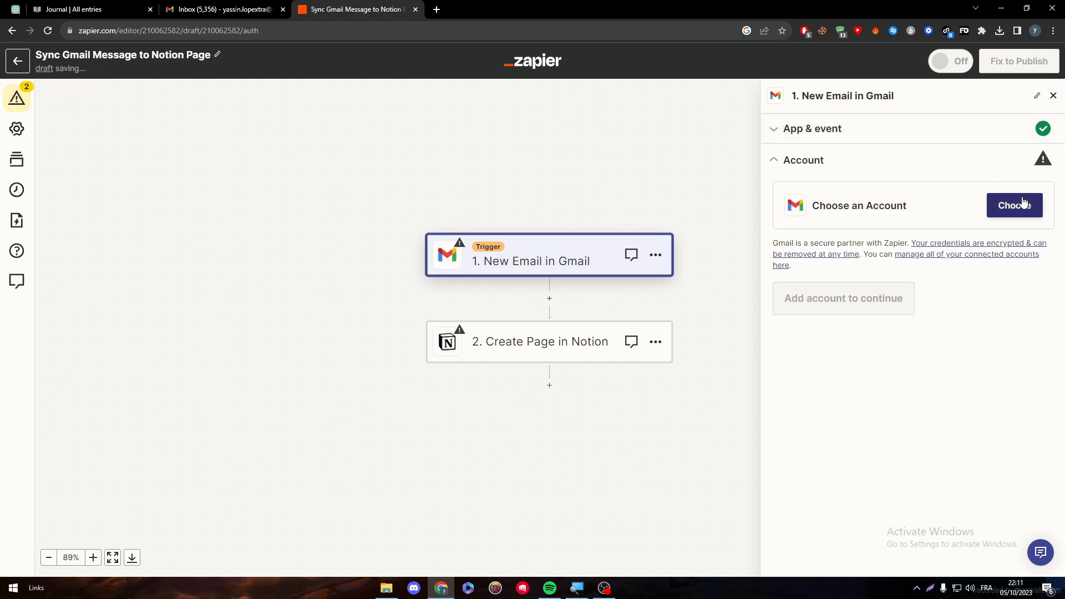
left_click(1014, 206)
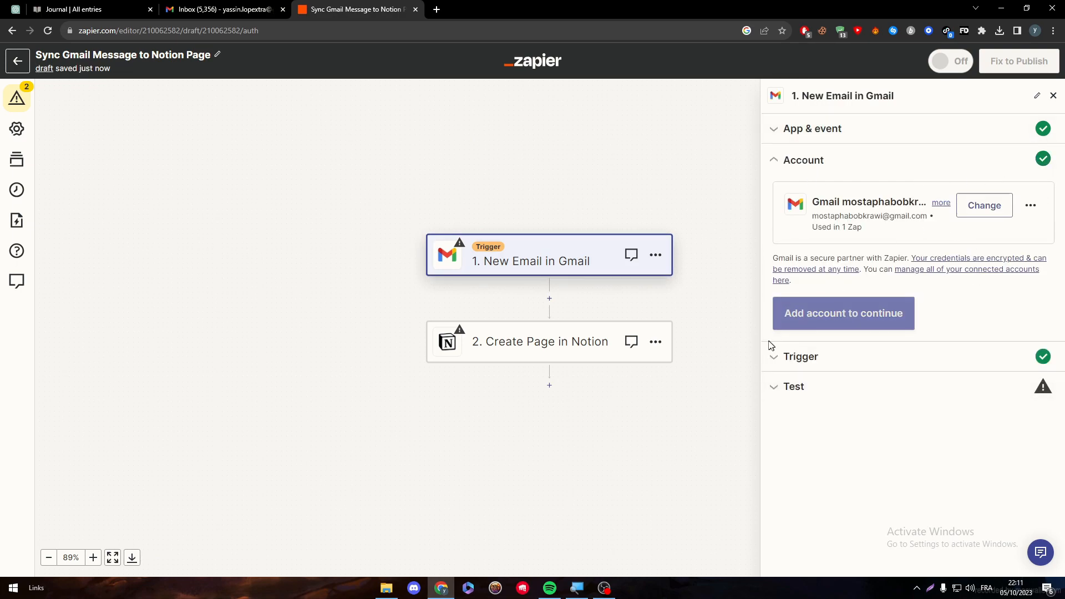
left_click(799, 357)
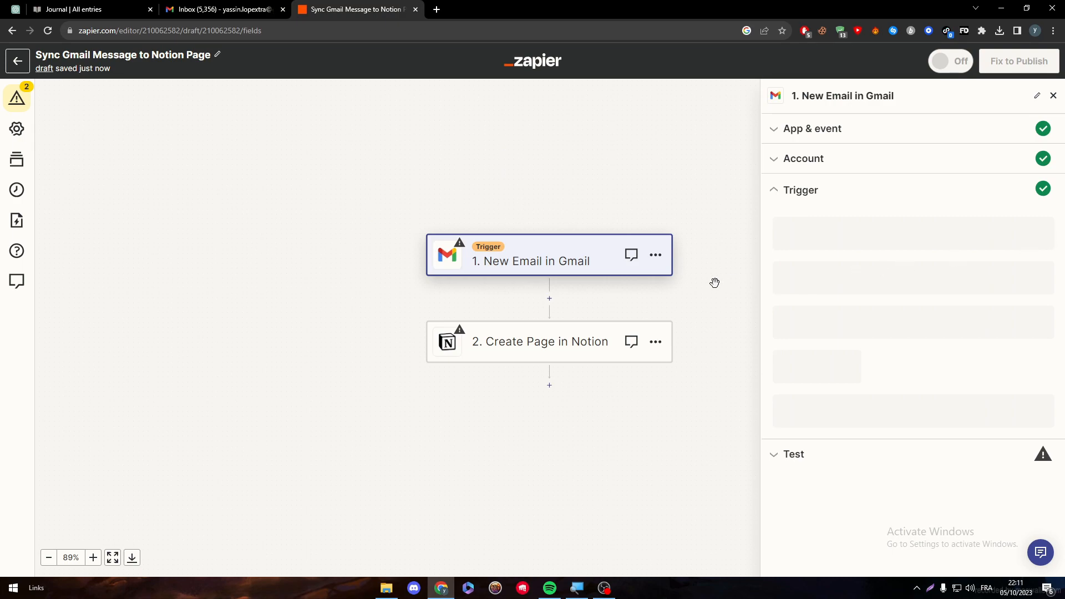
Set the trigger's Label/Mailbox to DRAFT, continue to Test, then switch to the Gmail inbox.
left_click(906, 243)
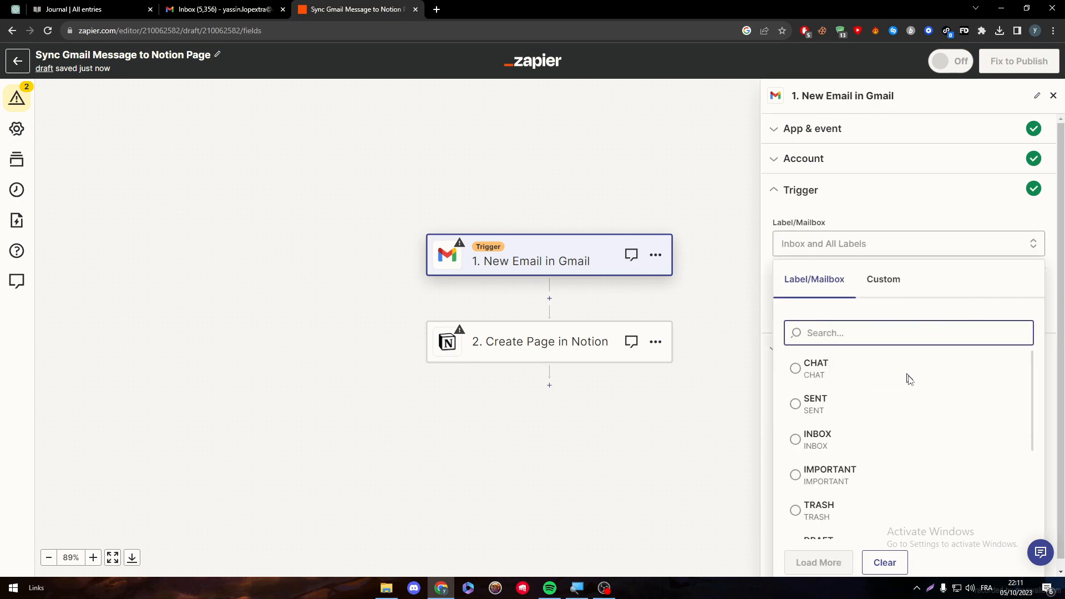
scroll("down", 3)
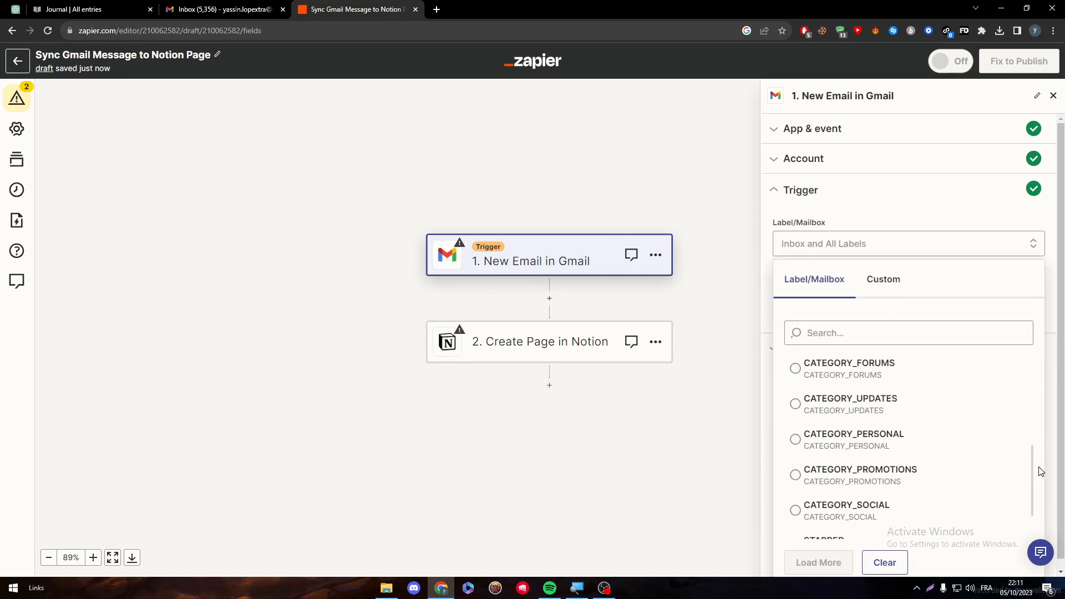
scroll("up", 3)
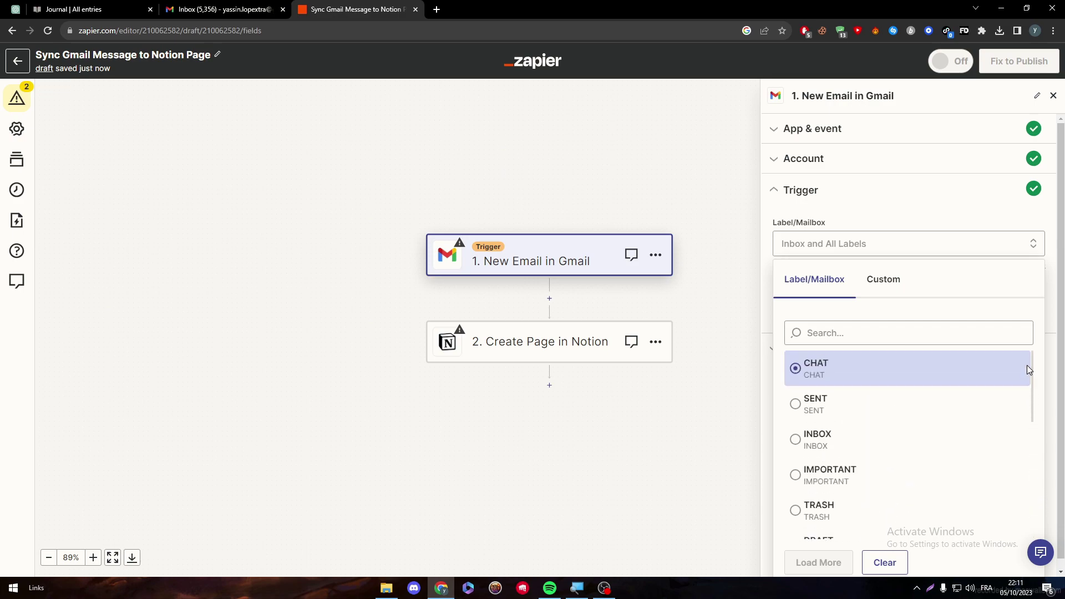
left_click(818, 511)
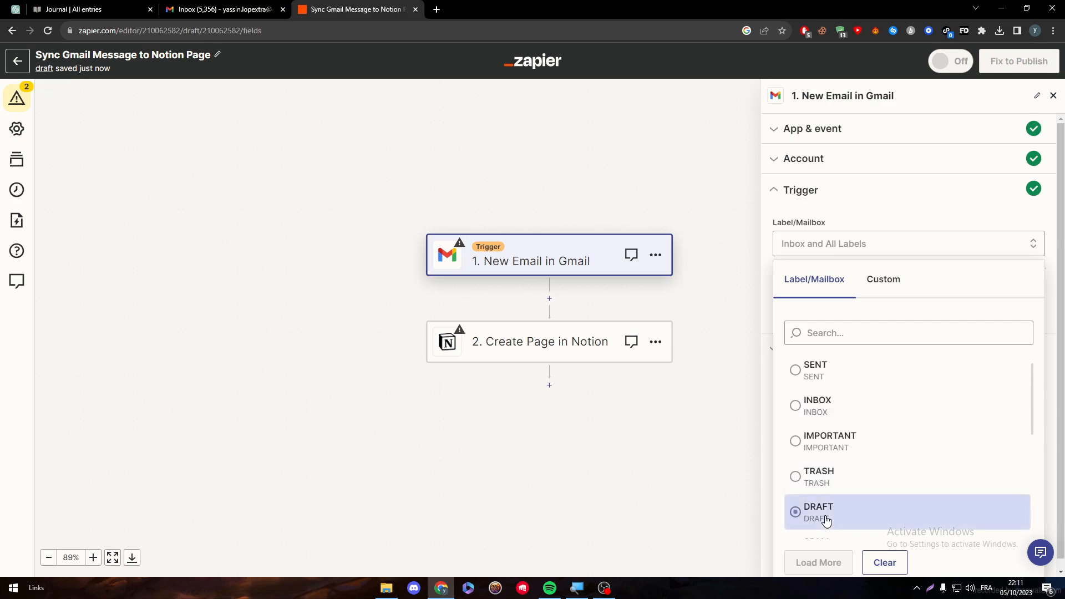
left_click(818, 511)
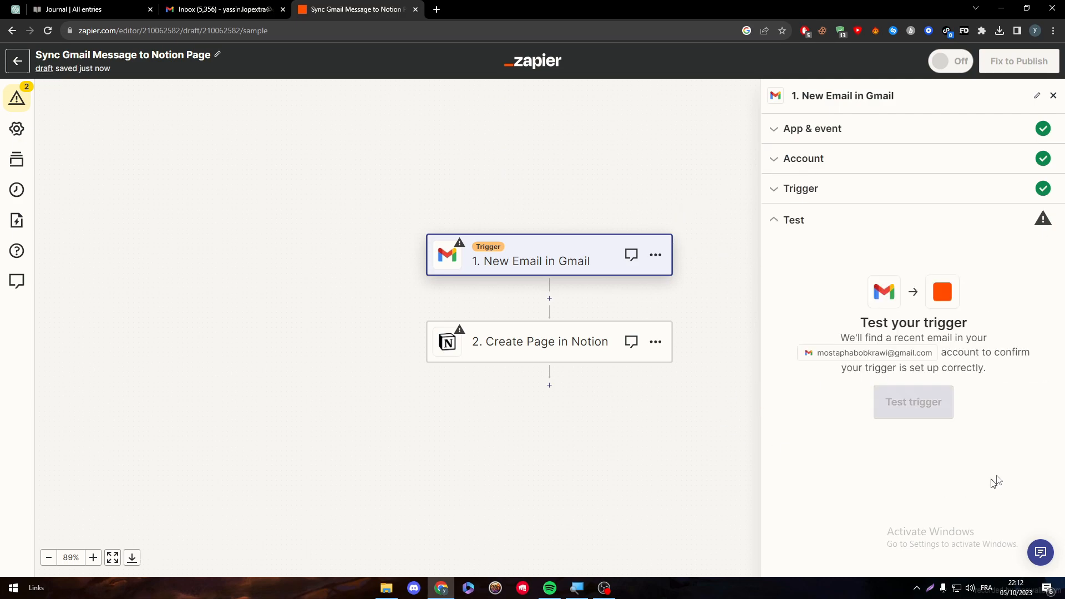
mouse_move(950, 348)
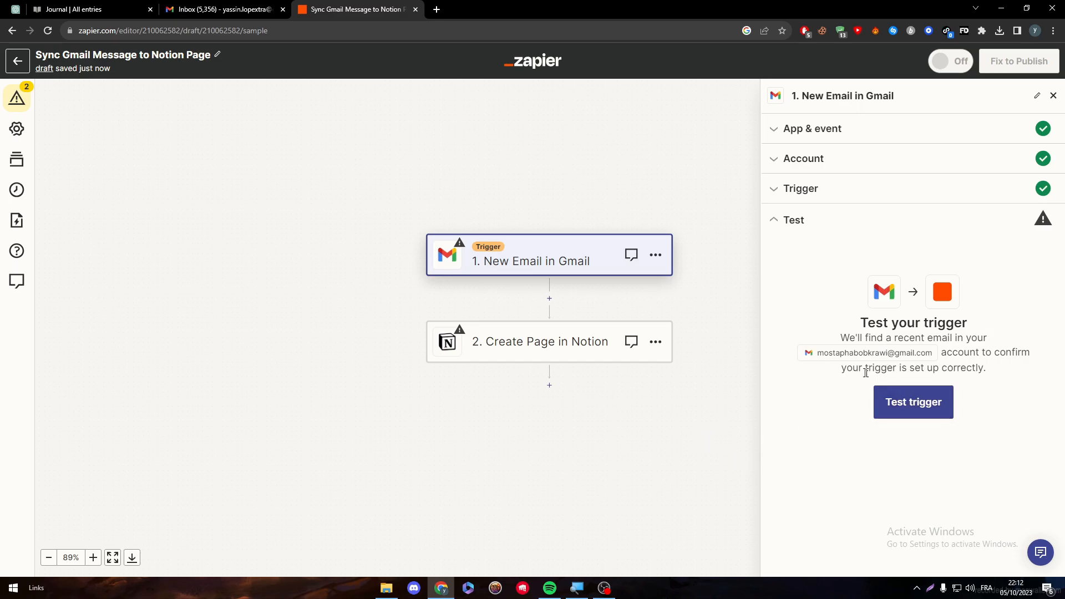
left_click(221, 9)
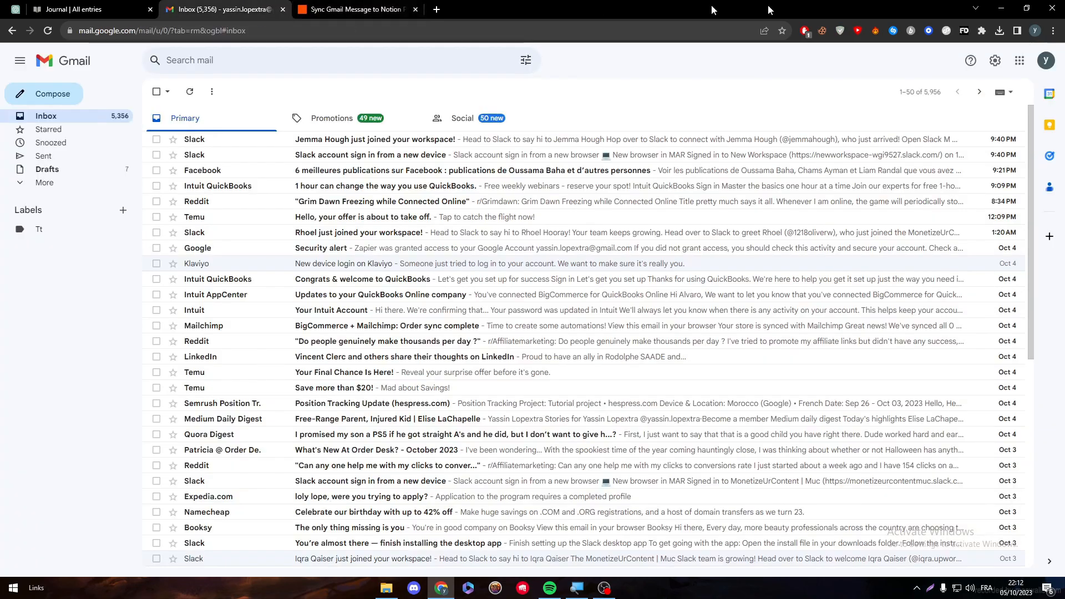
Switch to the other Google account and start a new email with 'hello' text.
left_click(1045, 60)
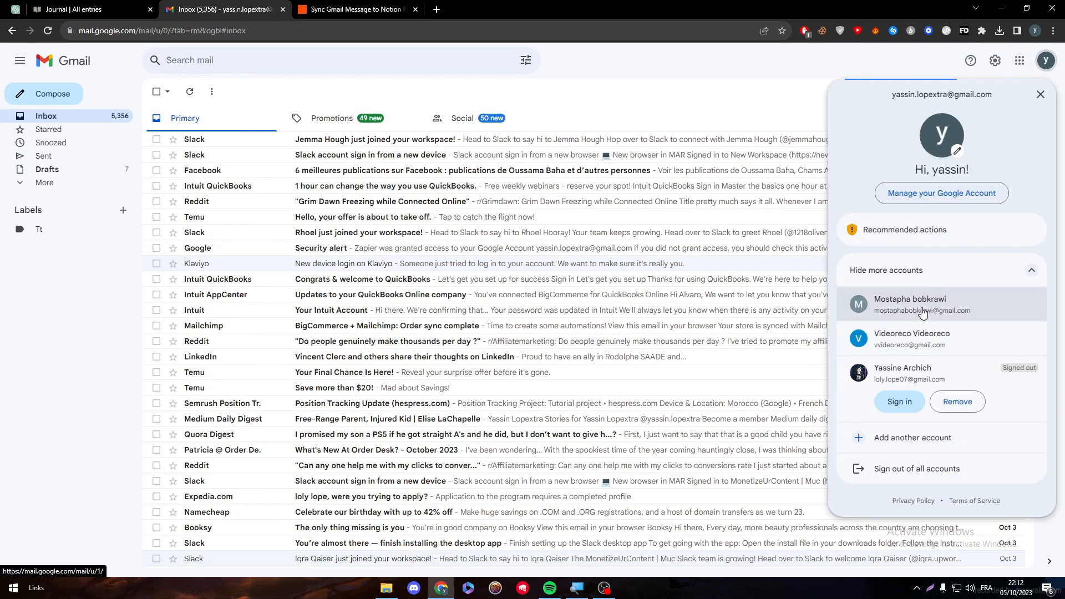
left_click(922, 304)
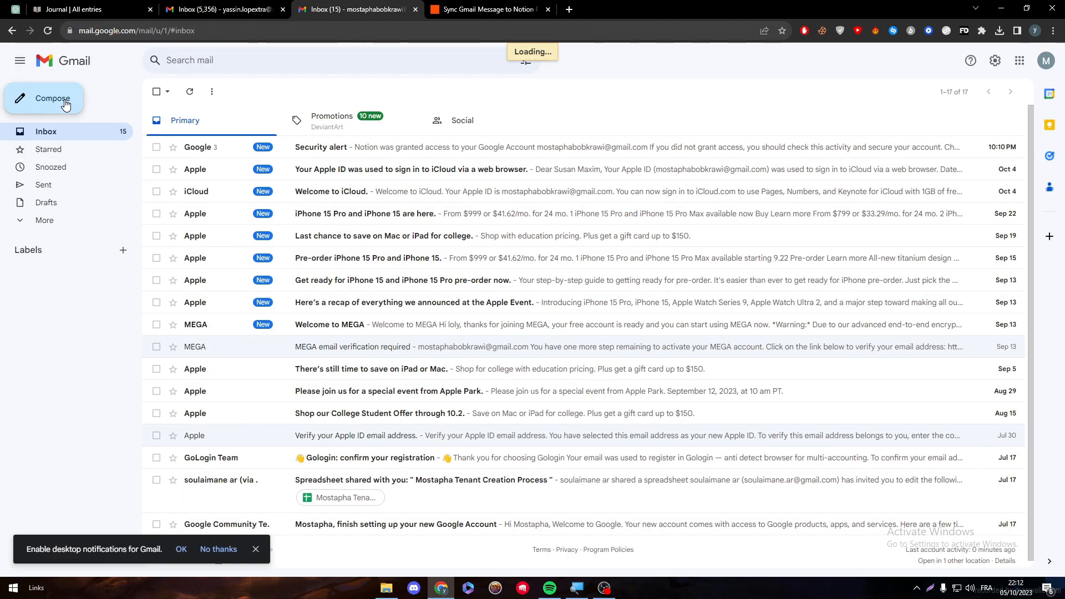
left_click(43, 98)
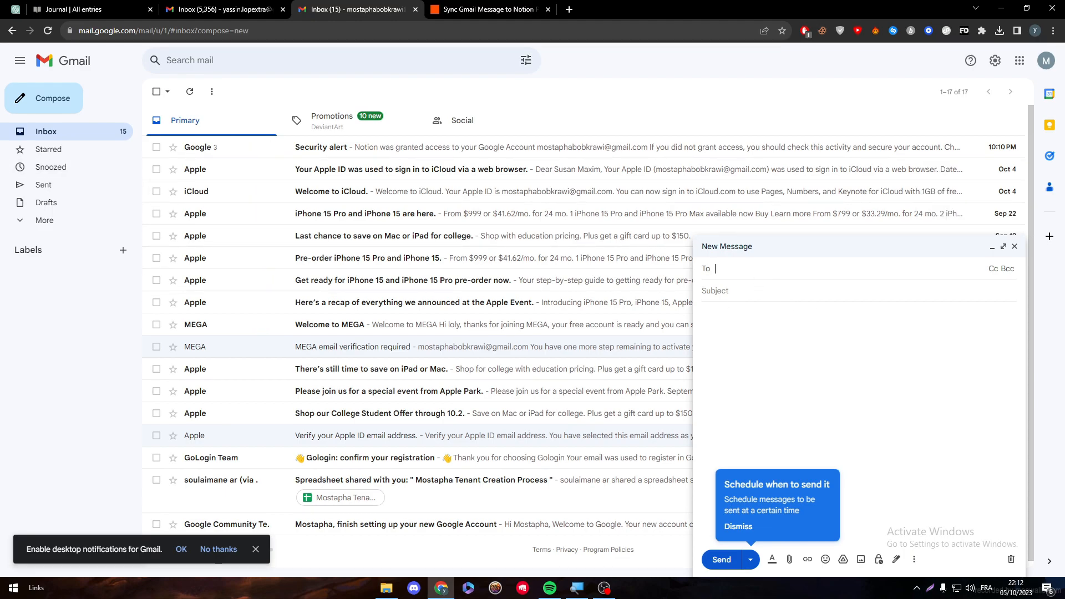
type("h")
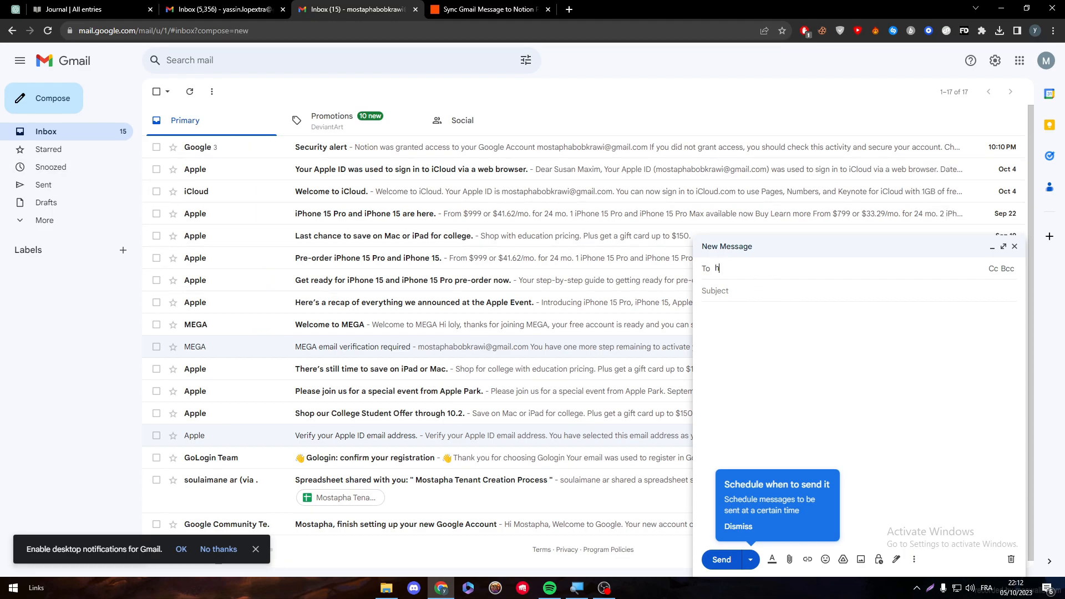
type("ello")
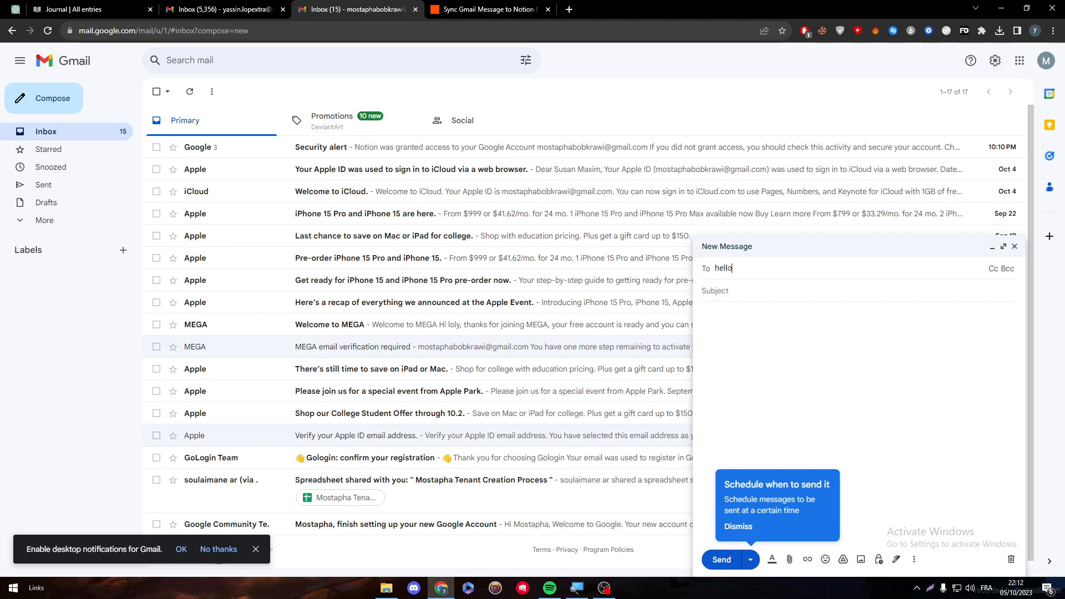
type("ezaeazezae")
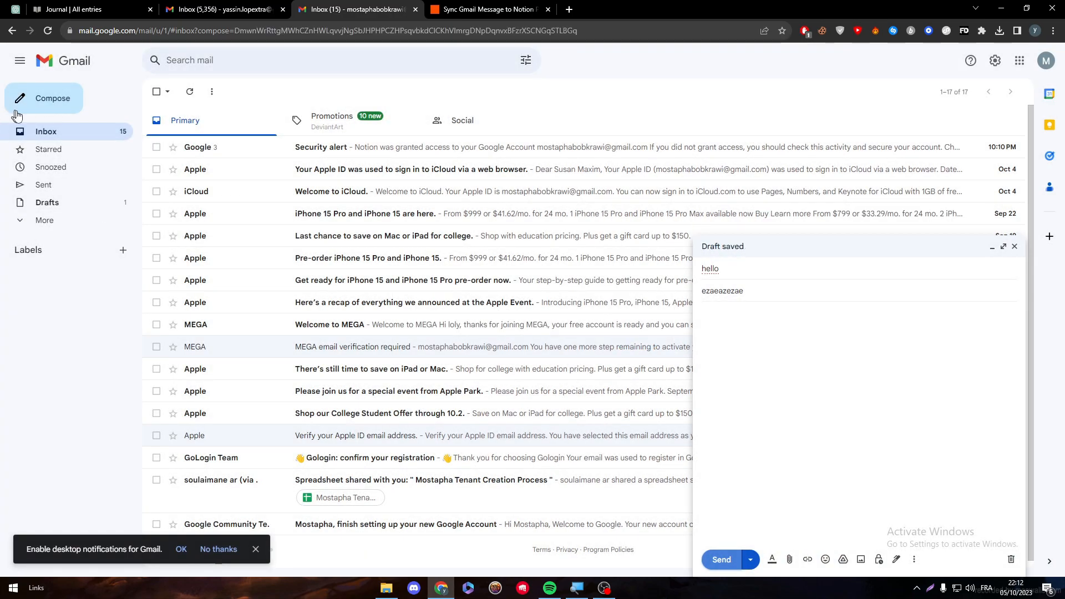
left_click(1002, 246)
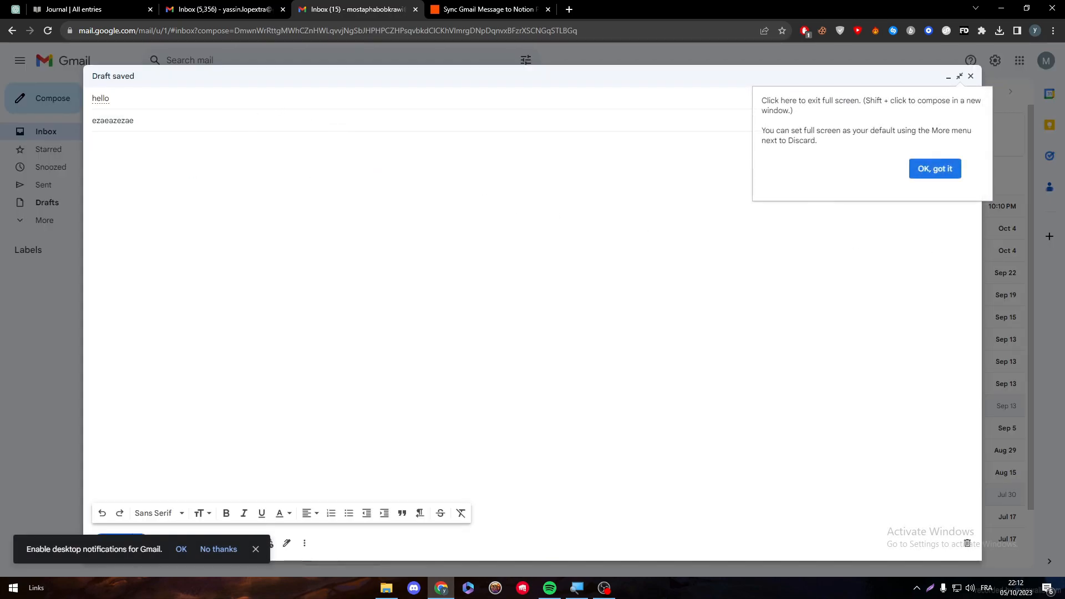
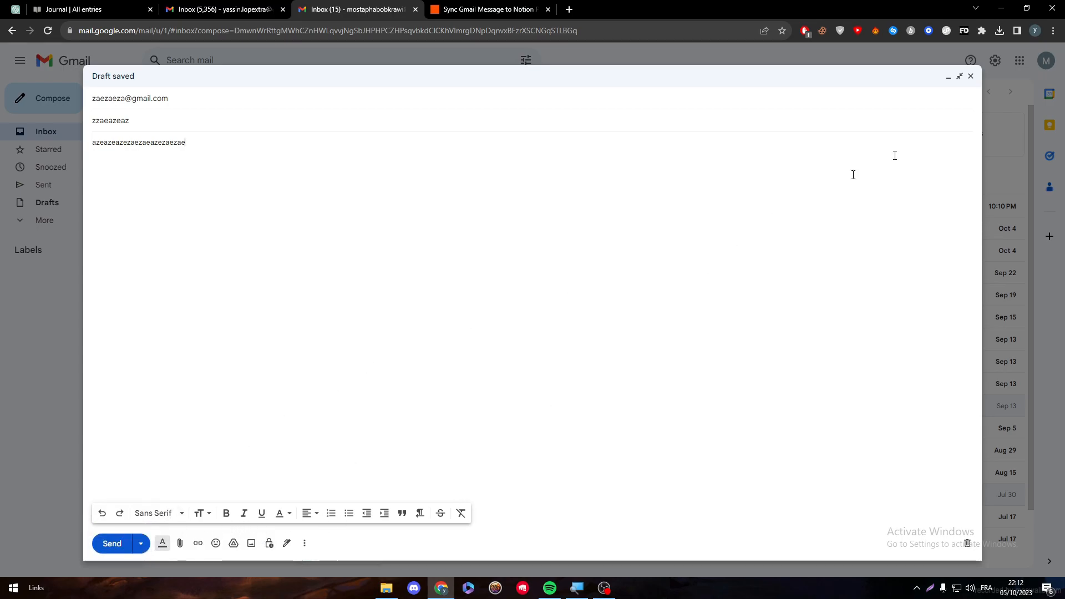
Save the email as a draft, show it in the Drafts folder, and return to the Notion journal.
left_click(970, 76)
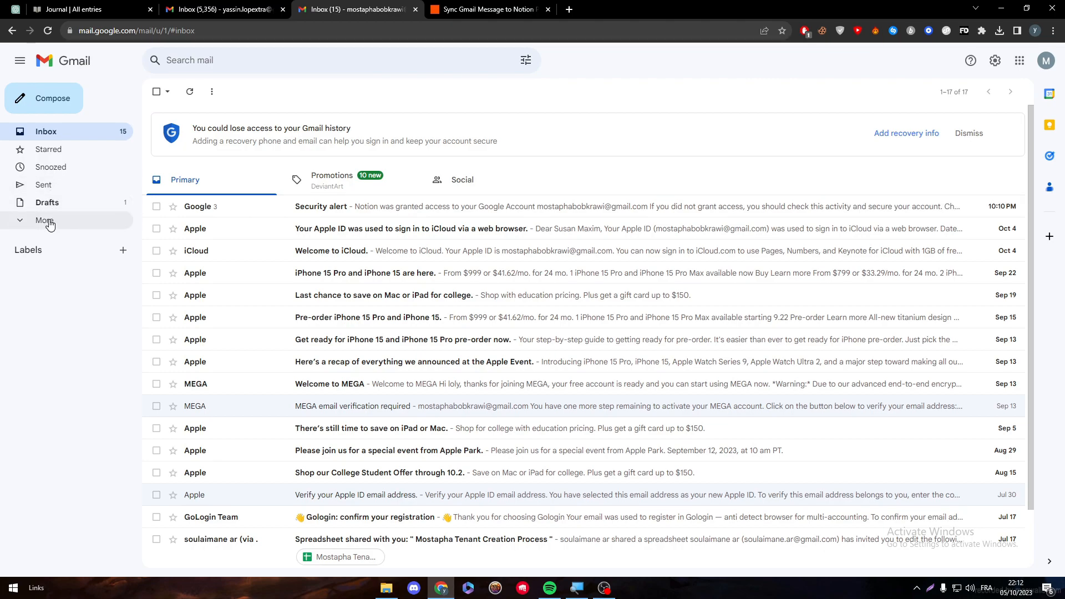
left_click(47, 202)
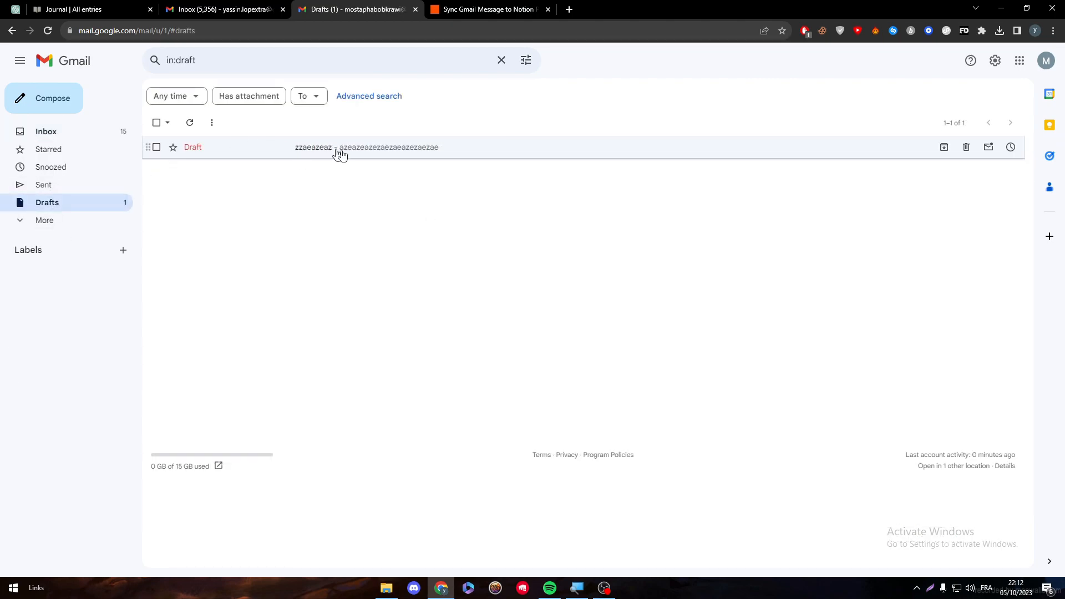
left_click(92, 9)
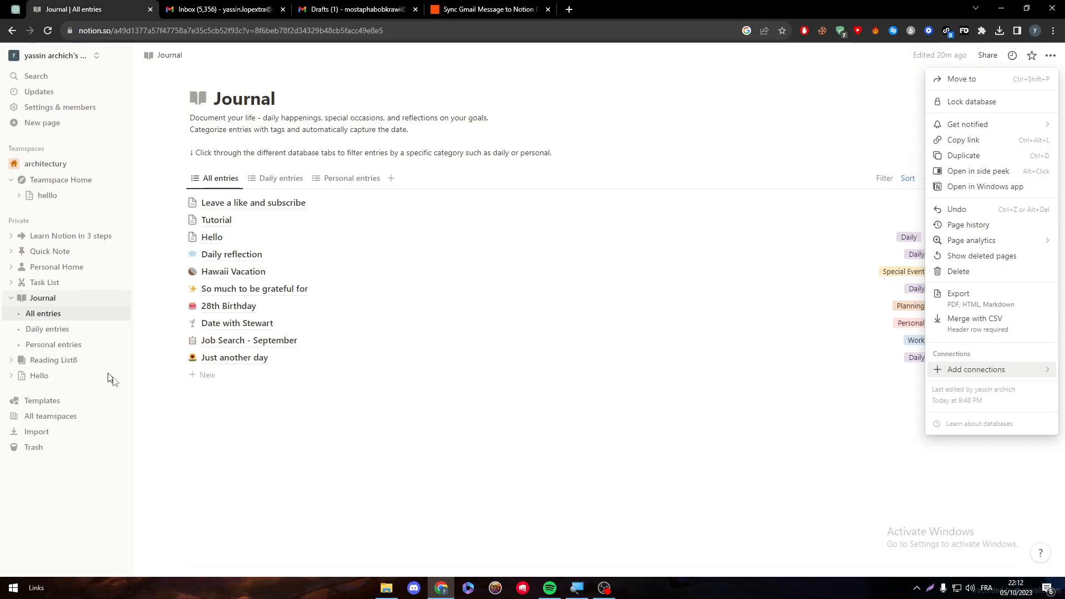
Skip the Gmail trigger test using example email data and select the Notion Create Page step.
left_click(488, 9)
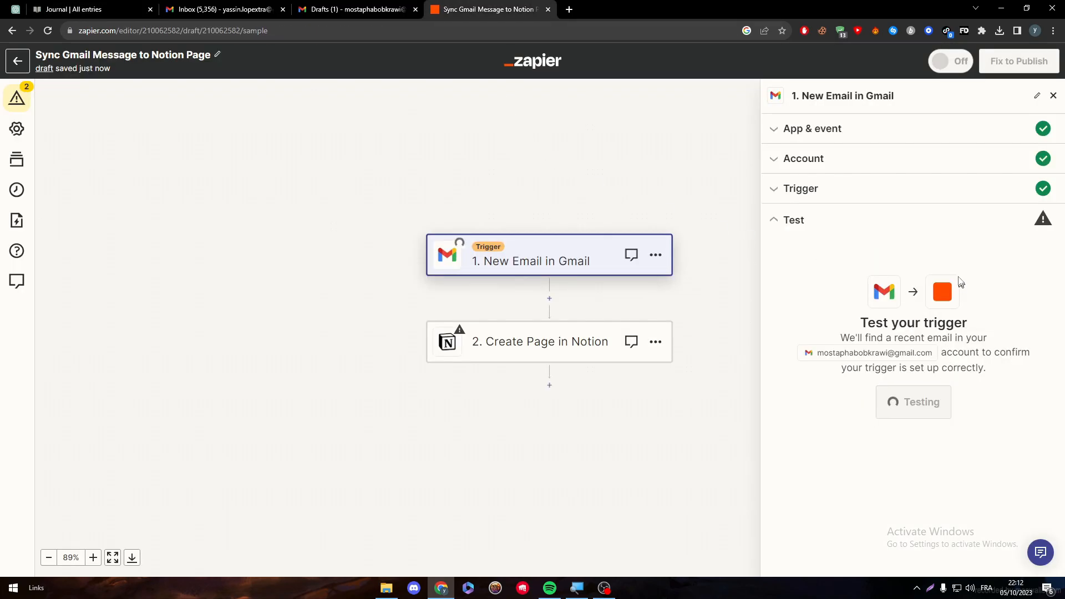
left_click(913, 401)
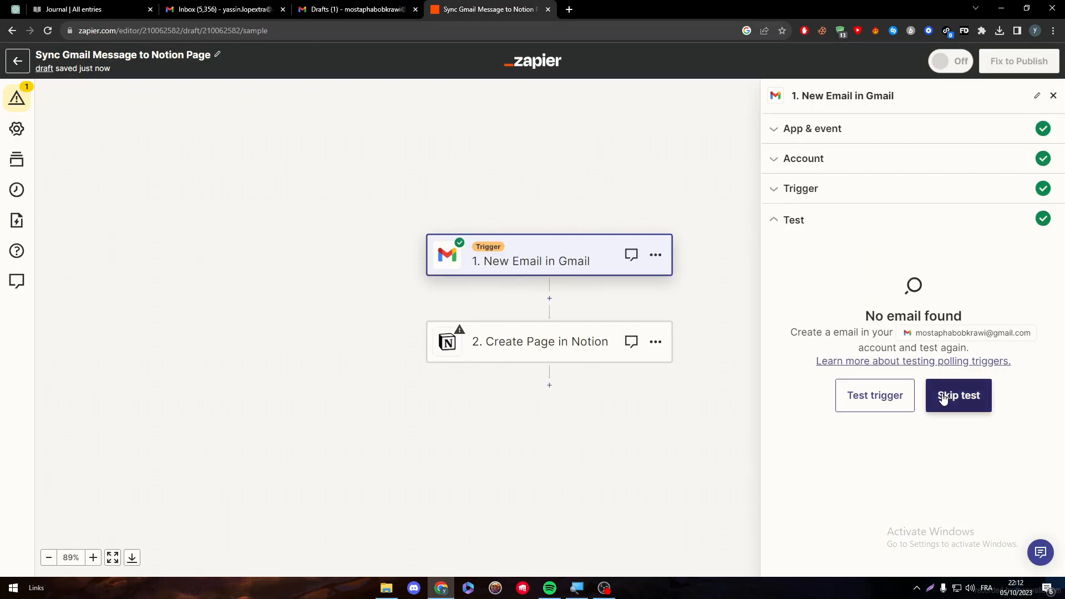
left_click(958, 396)
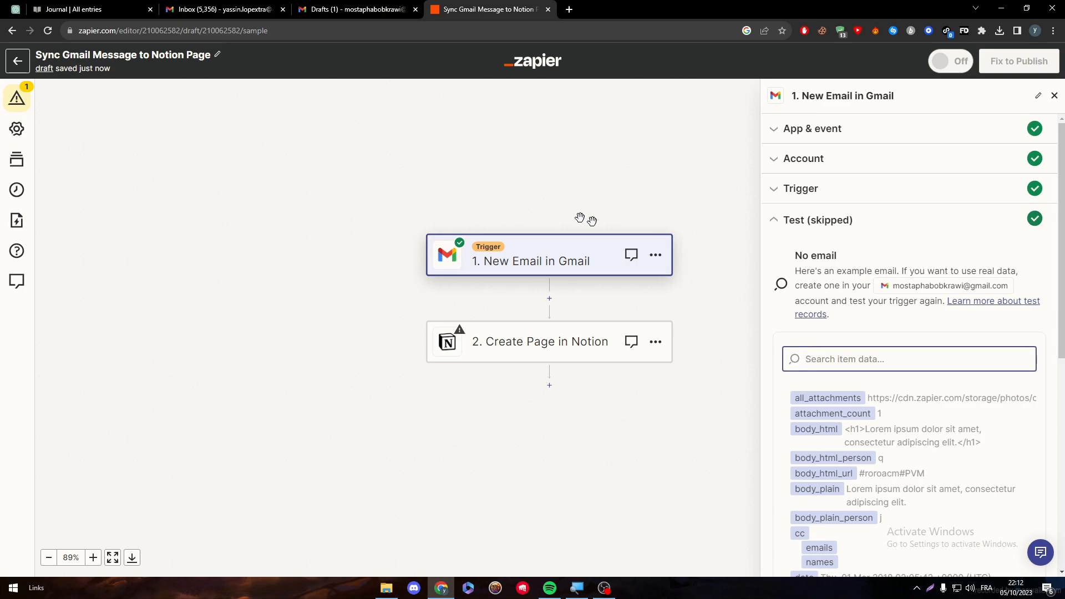
left_click(539, 341)
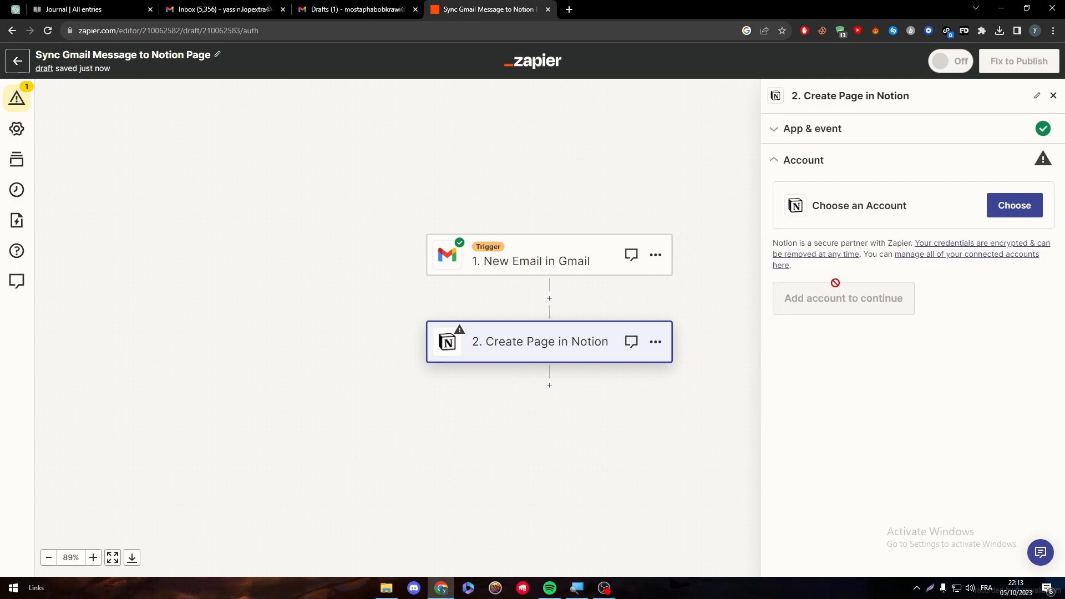
Choose the Notion account and reconnect its broken authorization.
left_click(1013, 205)
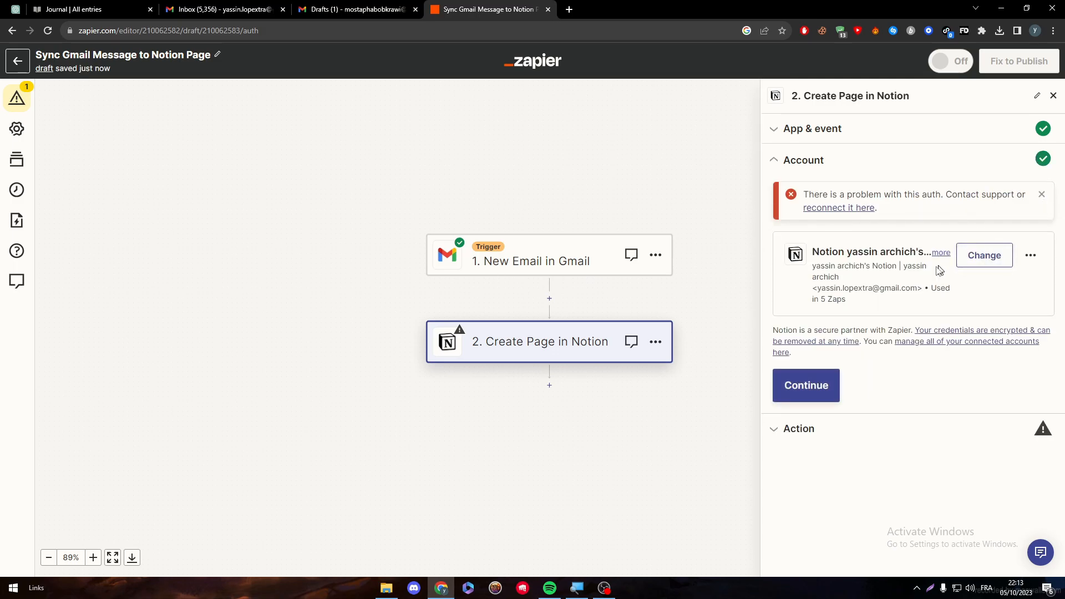
left_click(805, 385)
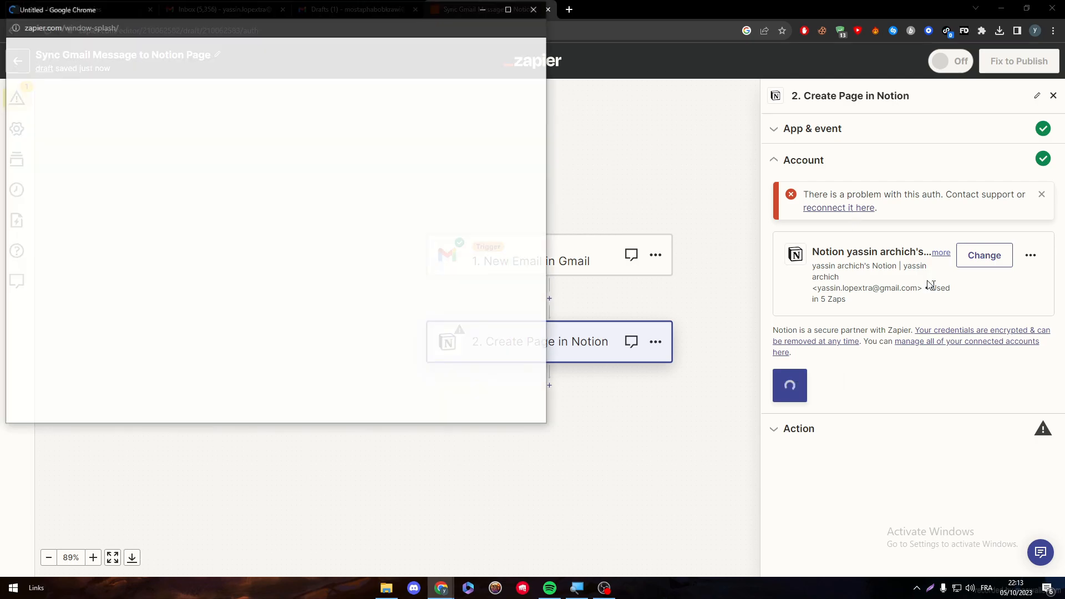
left_click(838, 208)
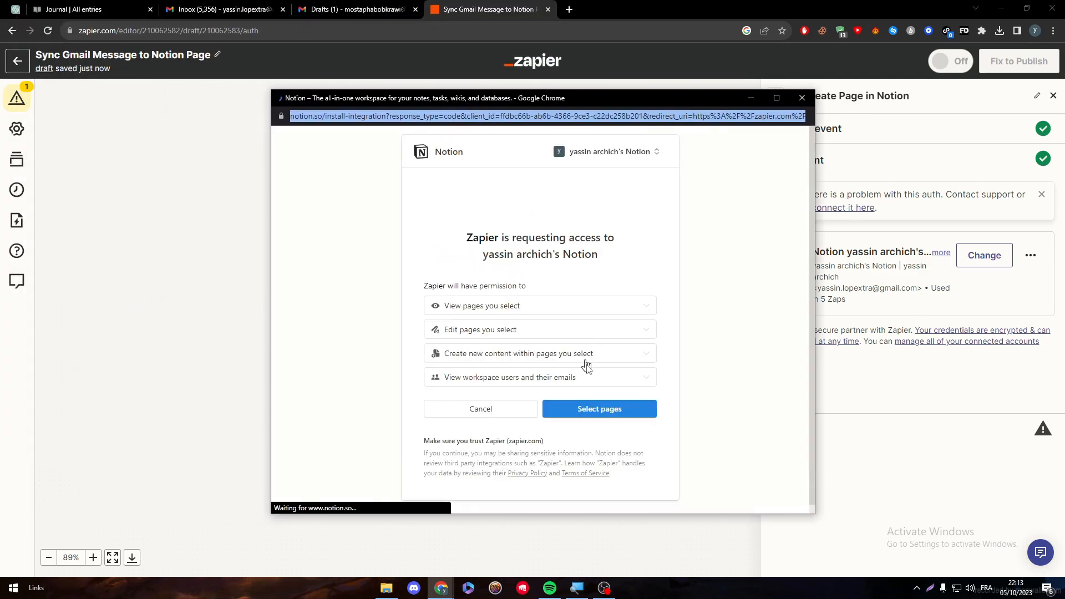
Grant Zapier access to the Notion pages and continue to the action fields.
left_click(599, 409)
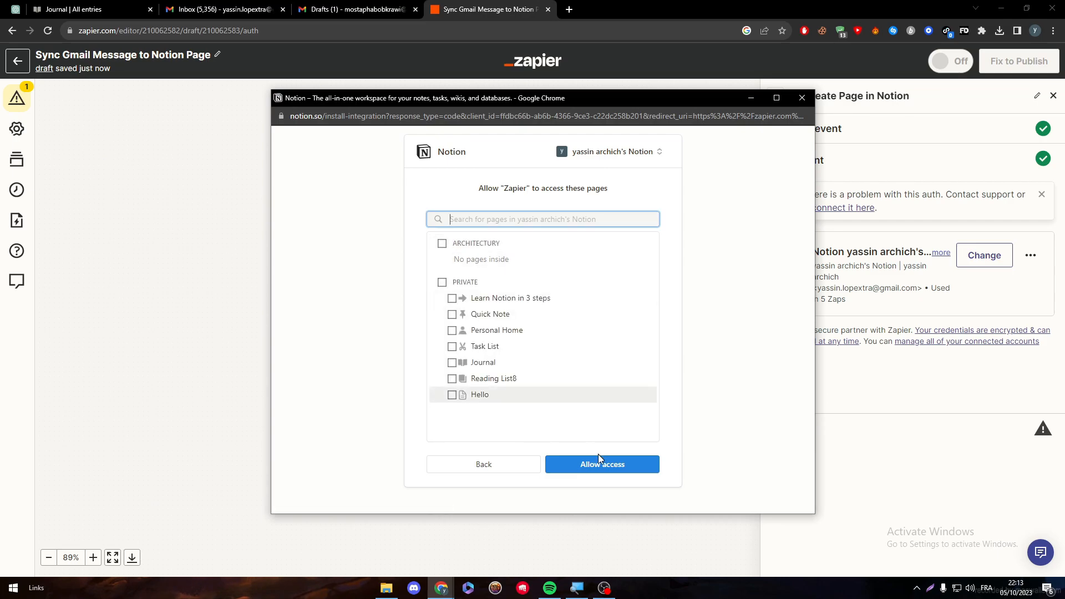
left_click(601, 464)
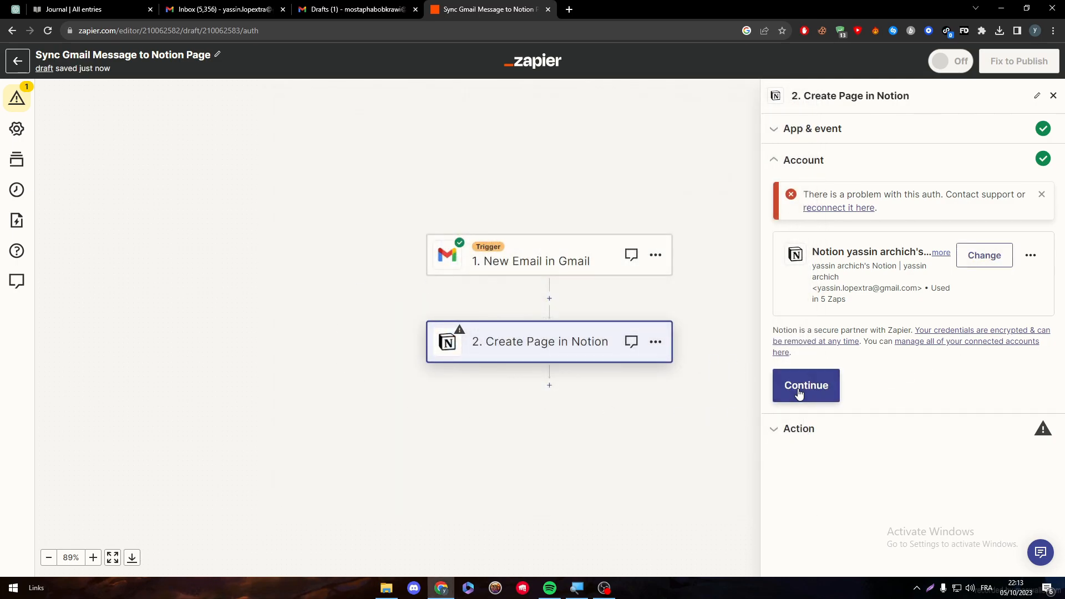
left_click(805, 384)
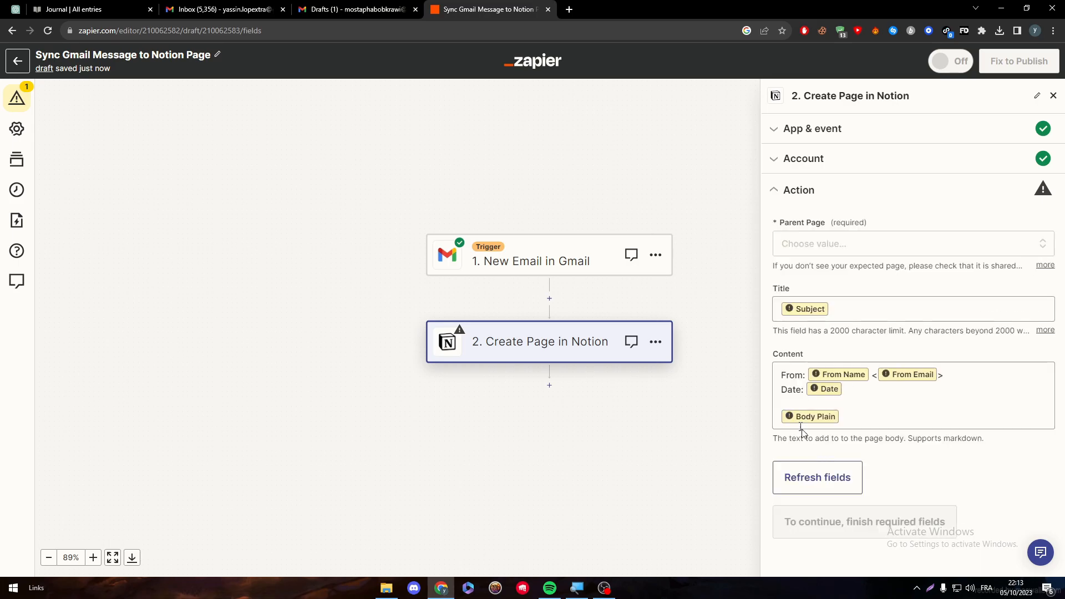
Test the Notion Create Page action and skip the test after its title error.
left_click(910, 243)
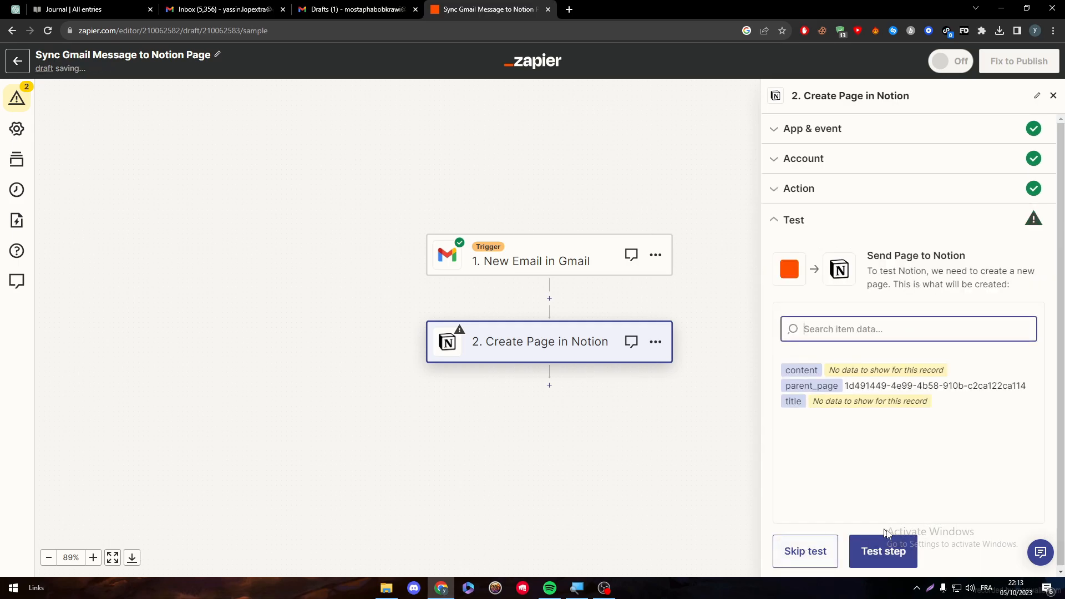
left_click(883, 551)
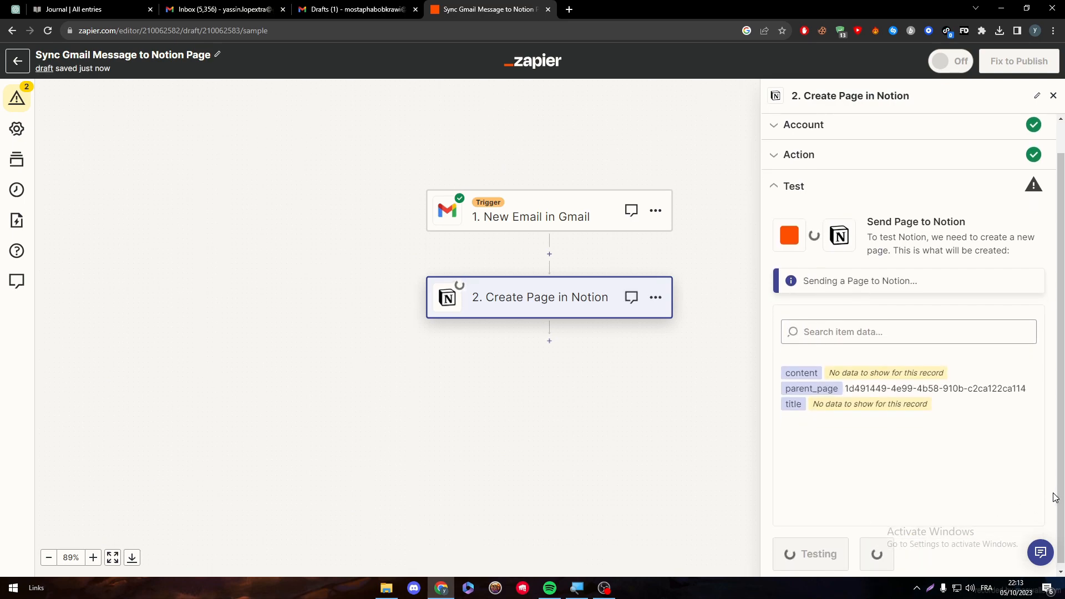
left_click(810, 553)
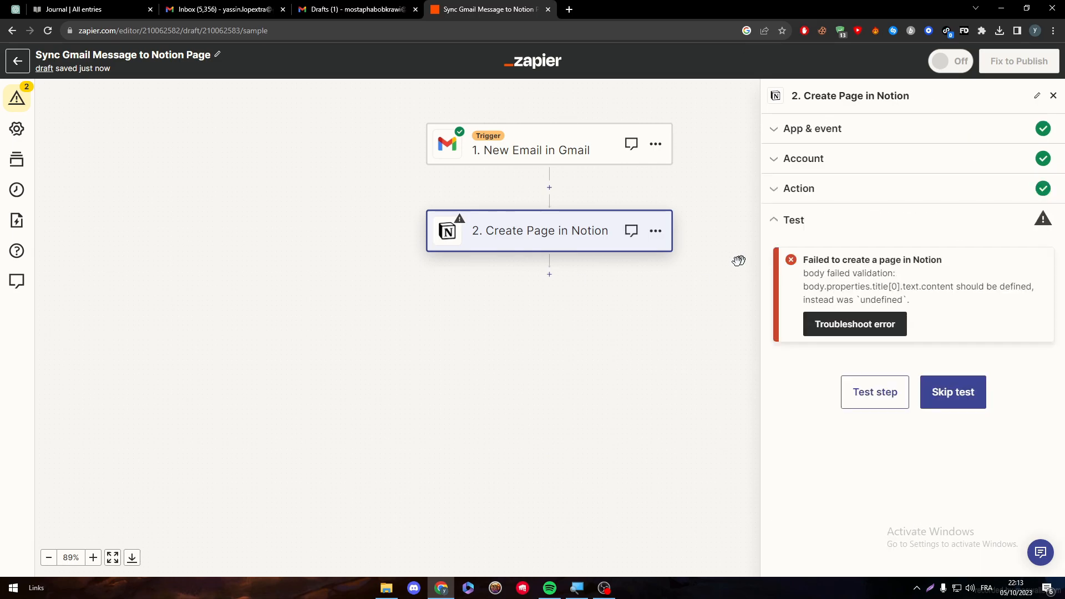
left_click(874, 392)
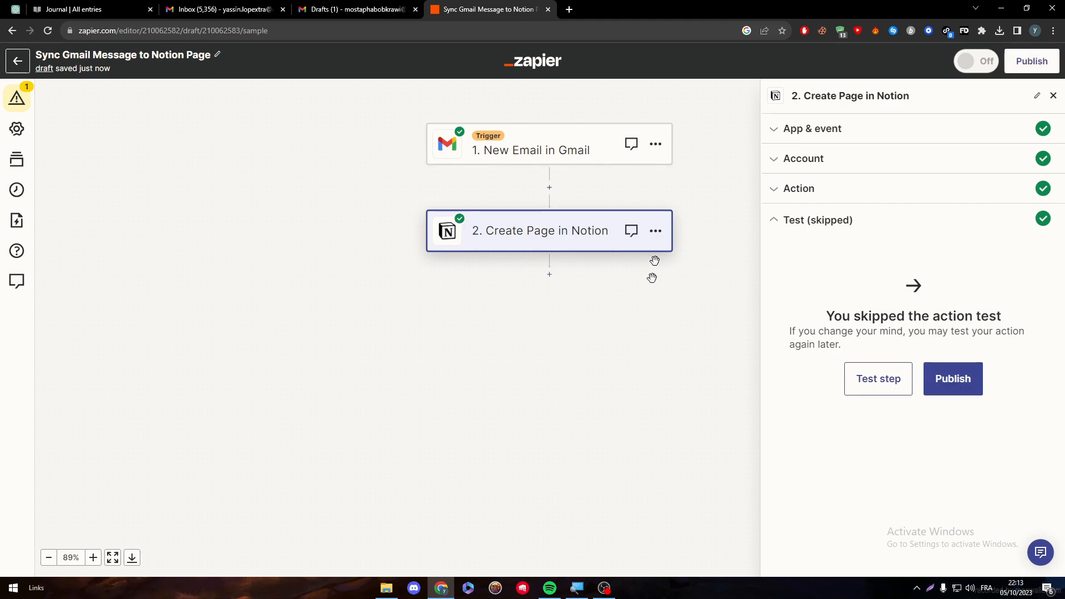
mouse_move(1003, 356)
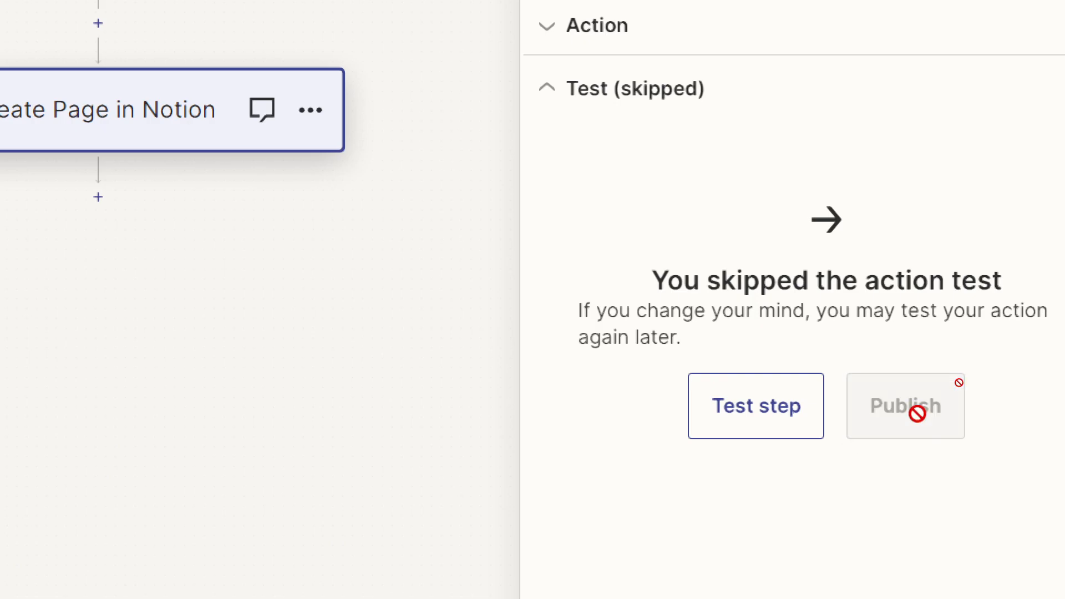
Publish the Zap and dismiss the Gmail additional-requirements notice that blocks it.
left_click(904, 405)
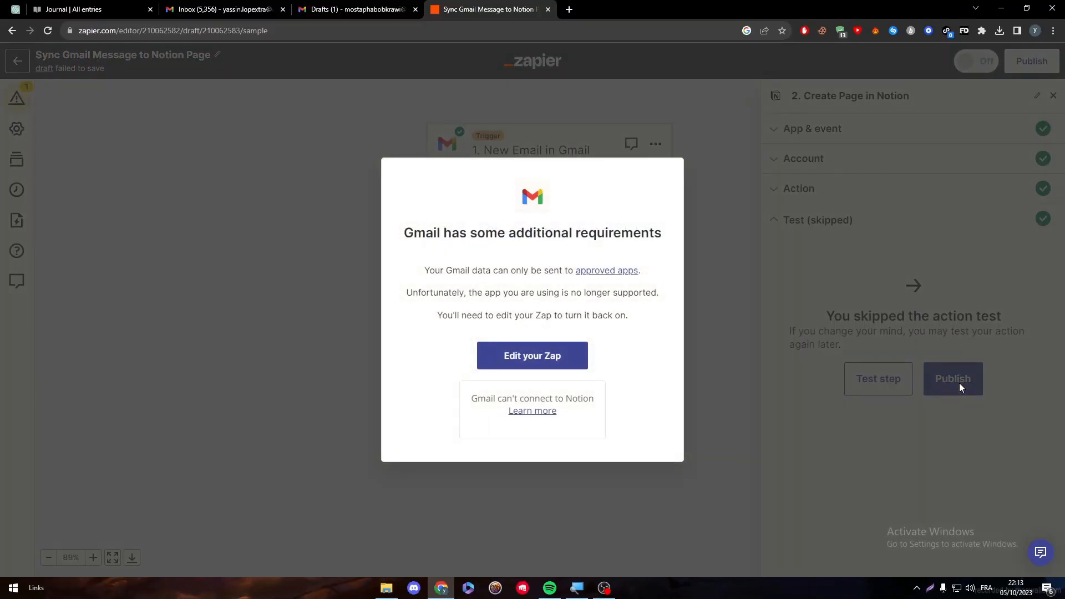
mouse_move(525, 269)
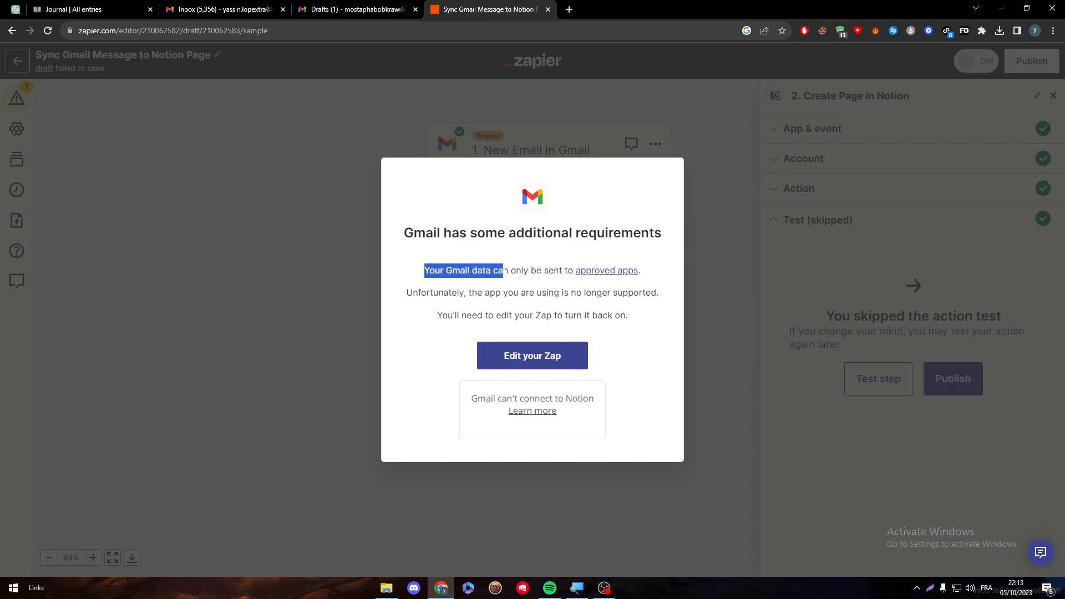
mouse_move(605, 270)
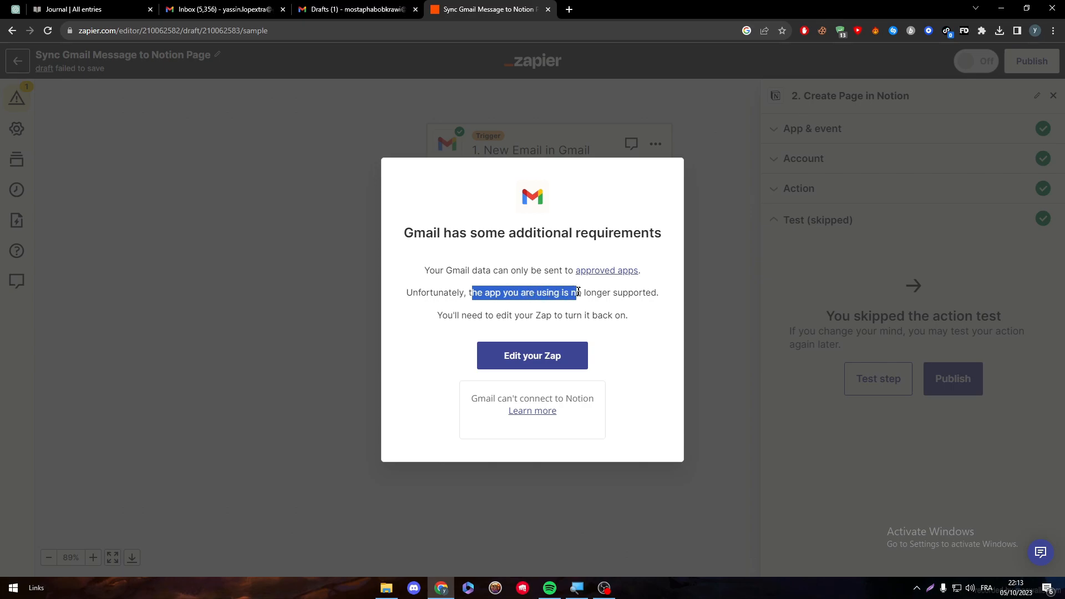
left_click(508, 319)
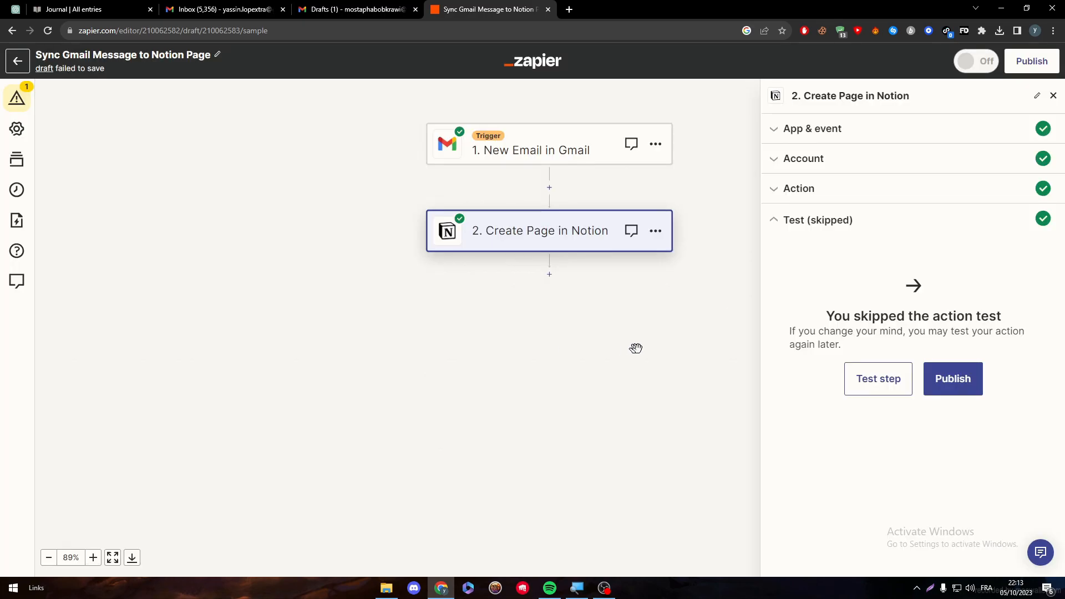
mouse_move(501, 379)
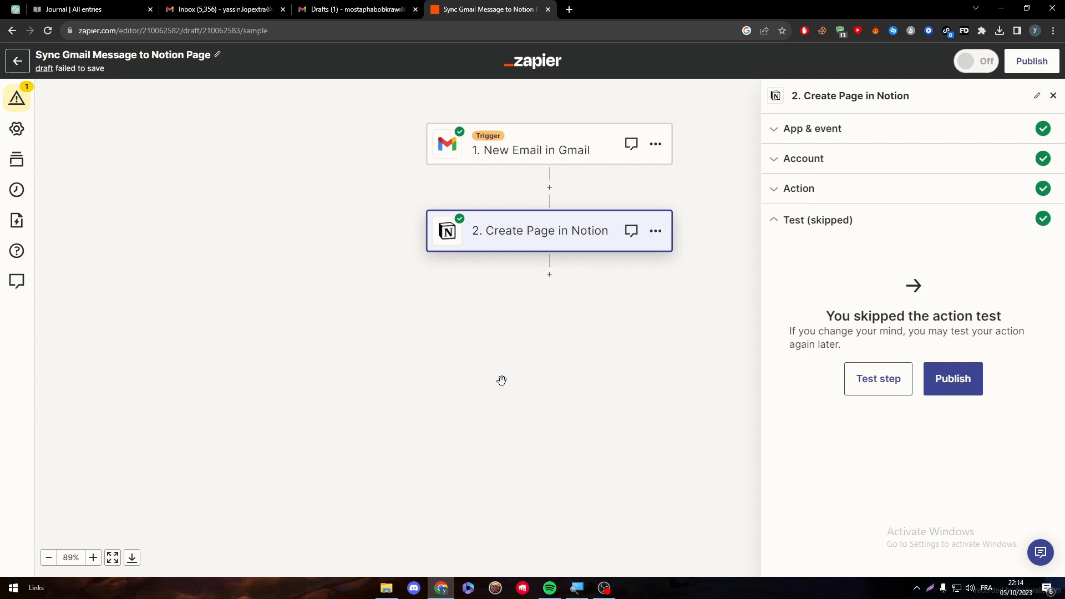
mouse_move(577, 412)
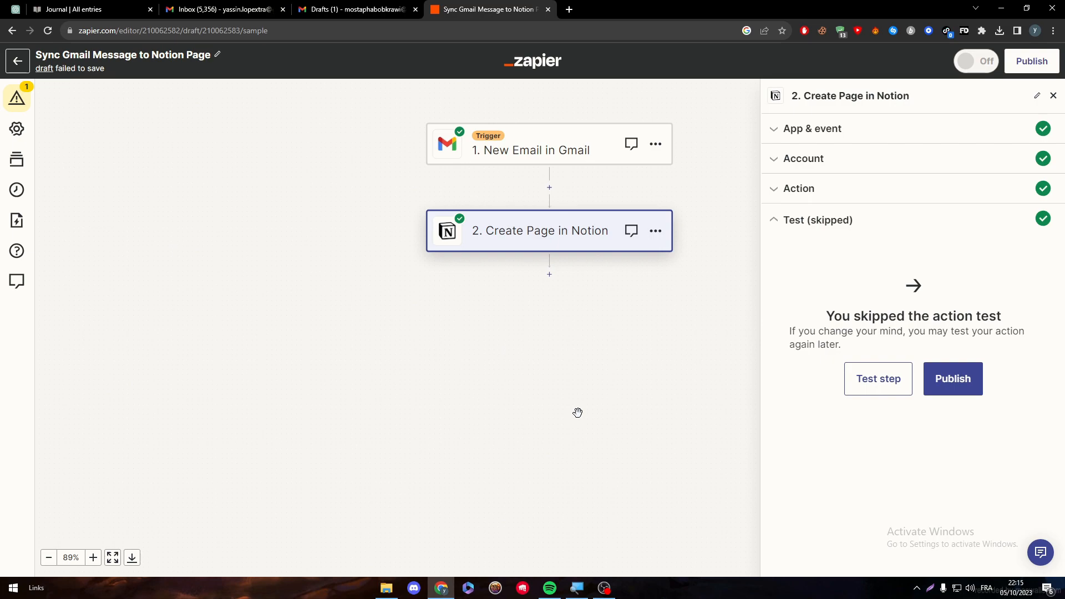